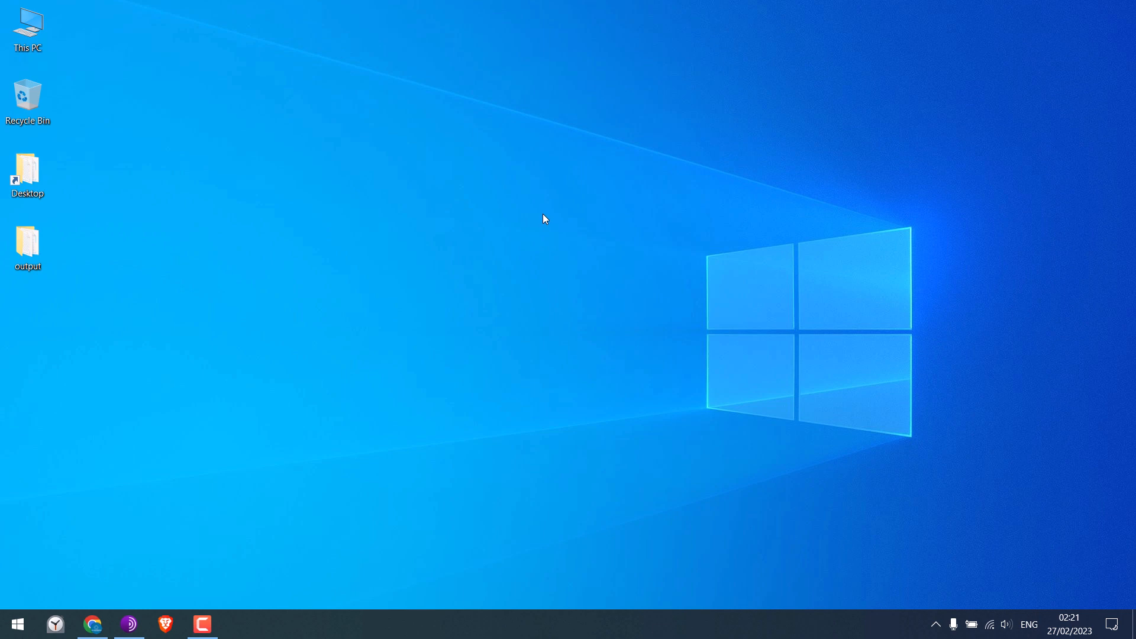
mouse_move(544, 221)
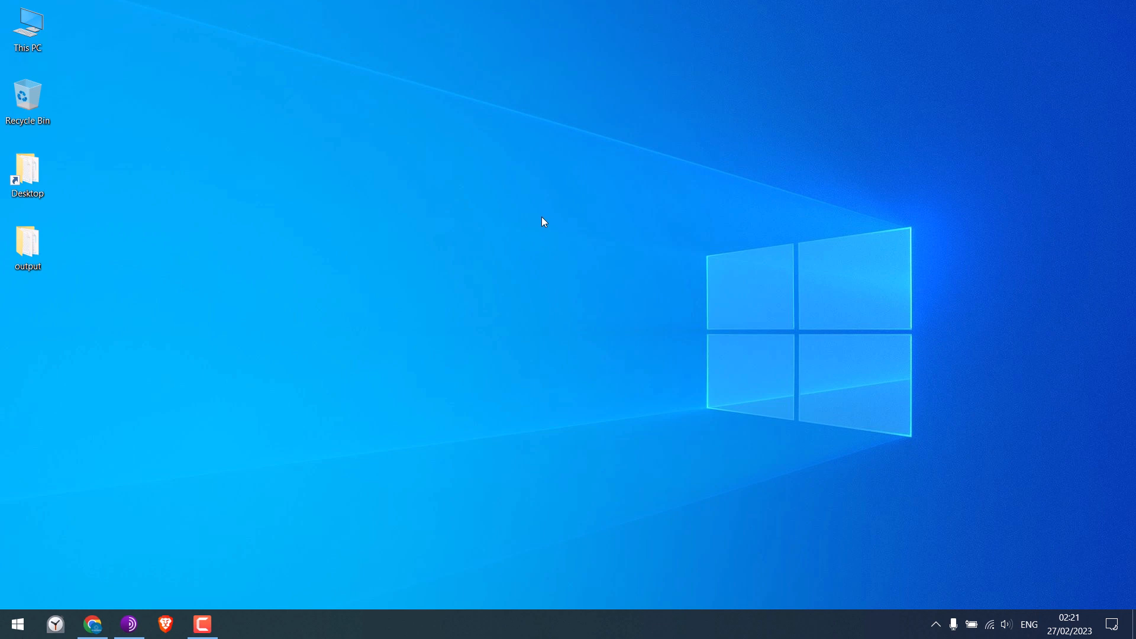
mouse_move(543, 222)
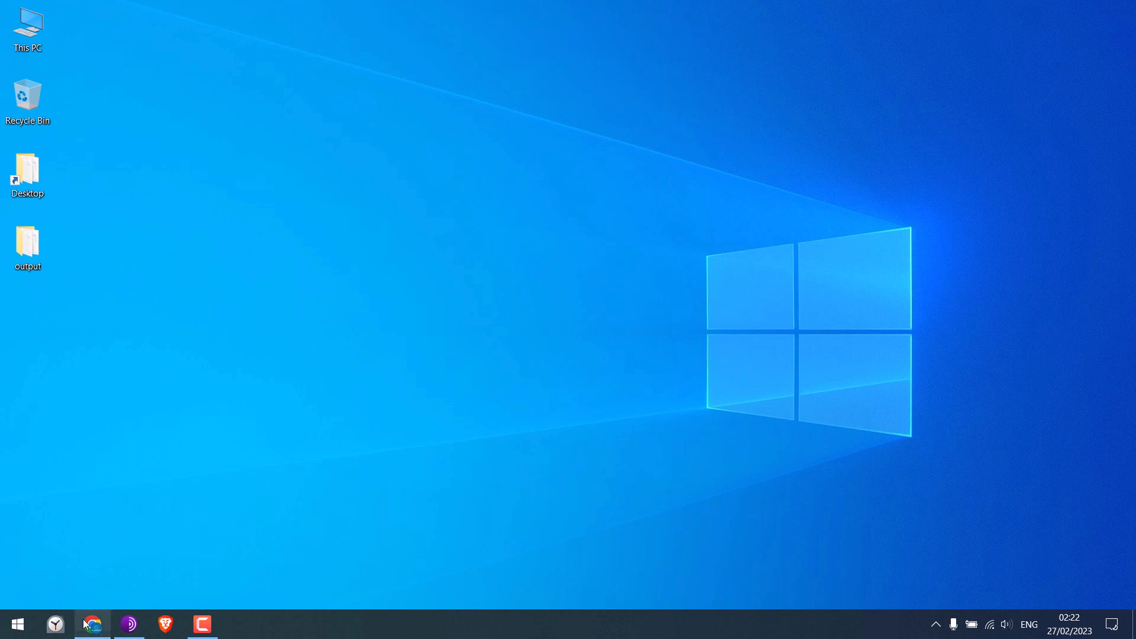
- Open the tutorial's downloadable custom login field code in a new Chrome tab
click(92, 623)
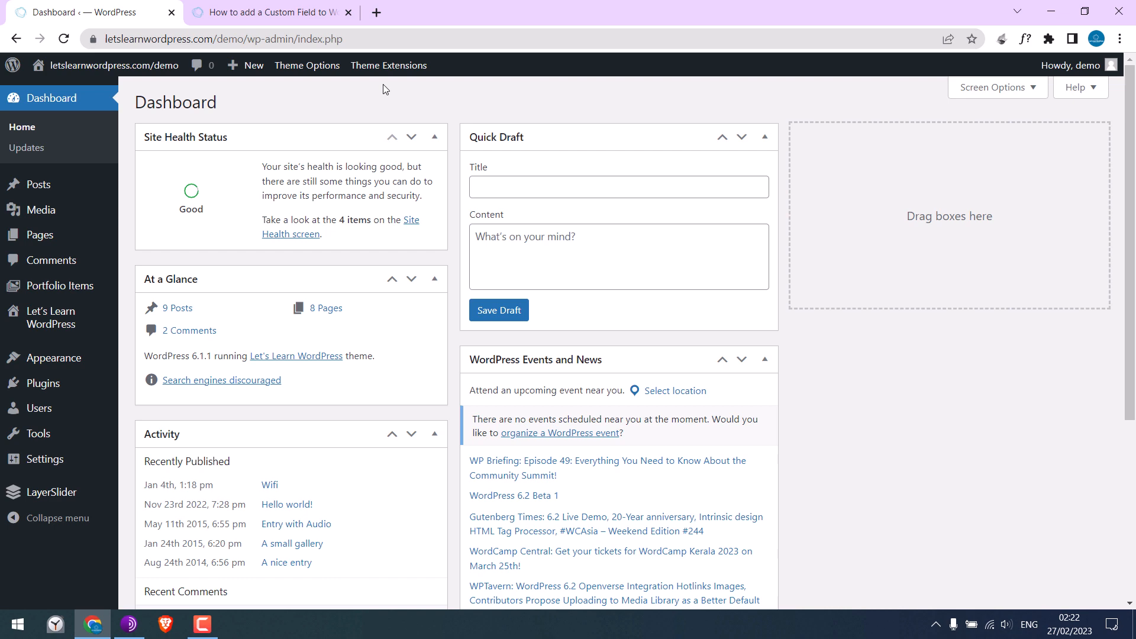
click(269, 12)
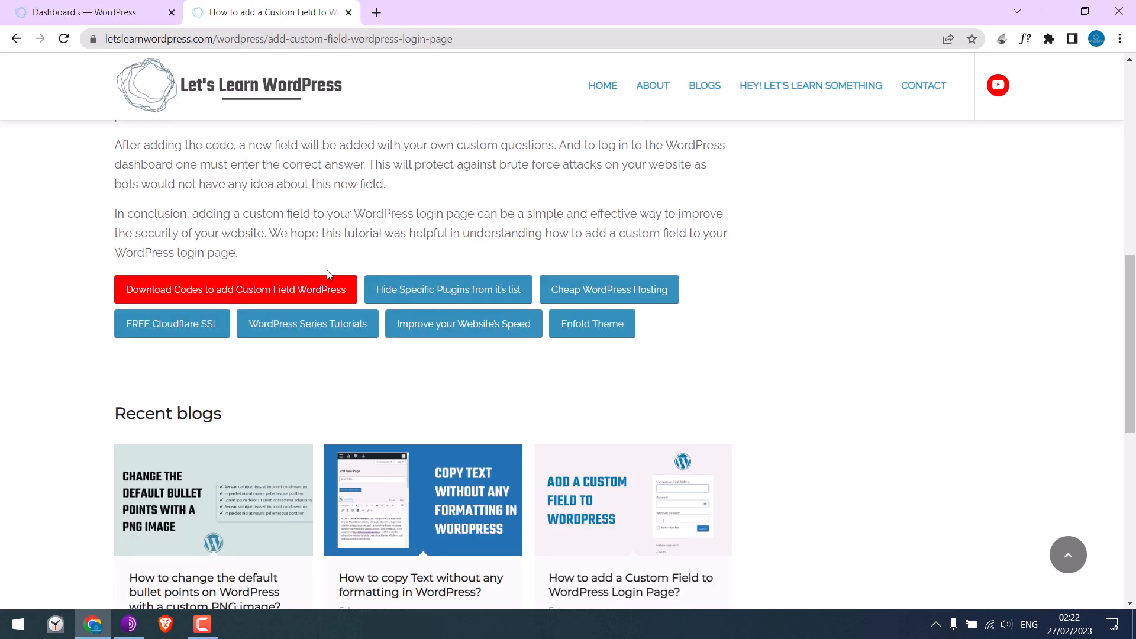
click(234, 289)
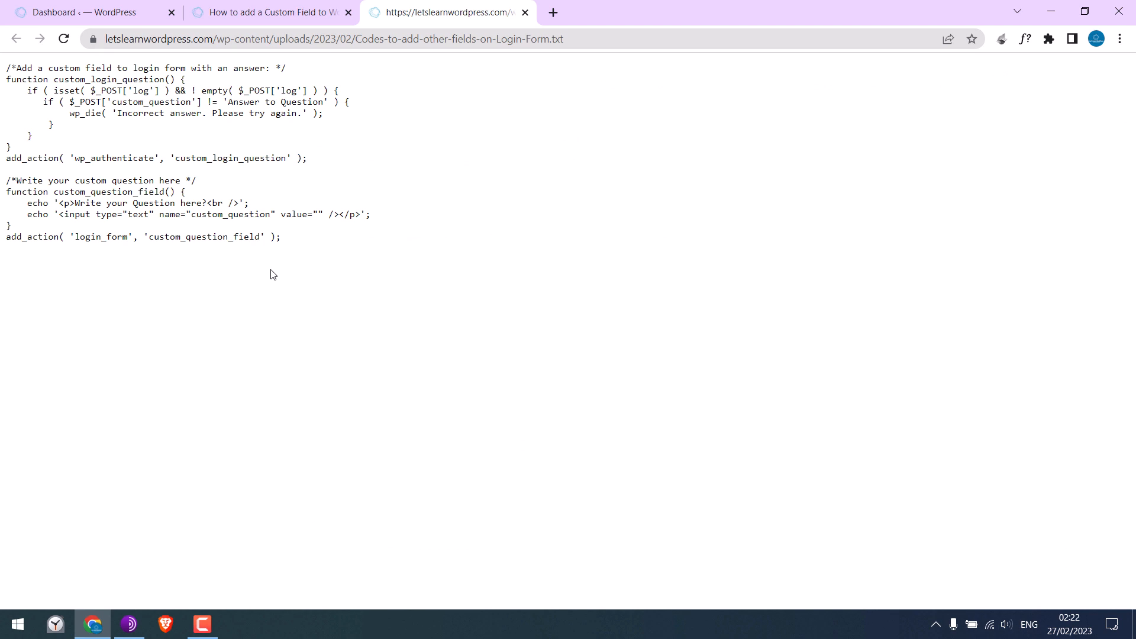
mouse_move(217, 174)
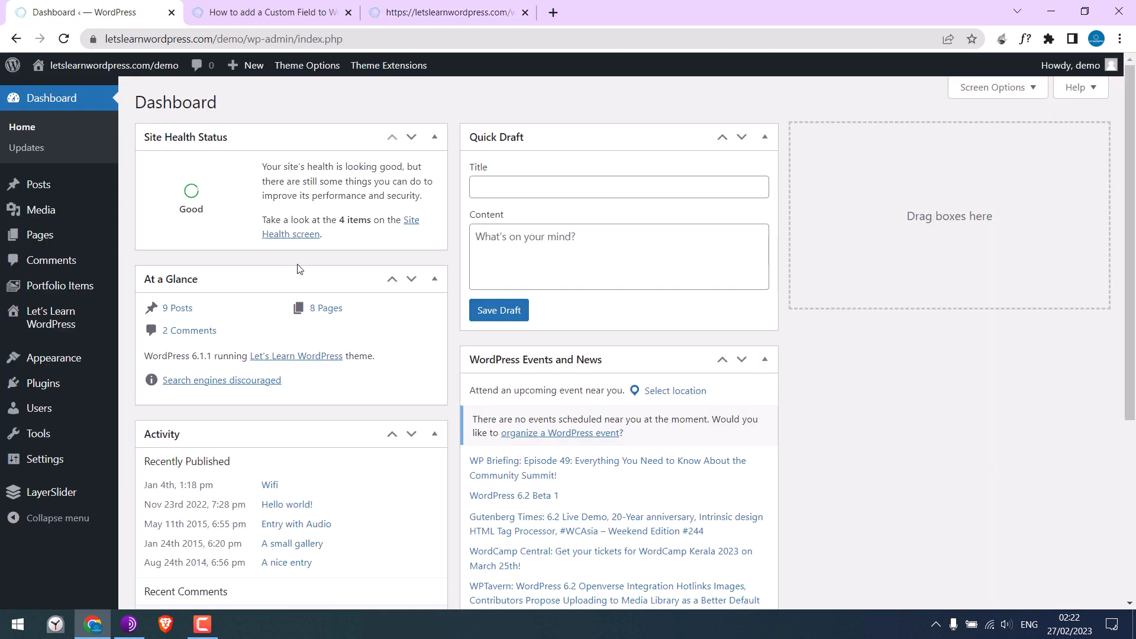
- Search the plugin directory for 'file manager', install File Manager and activate it
click(39, 382)
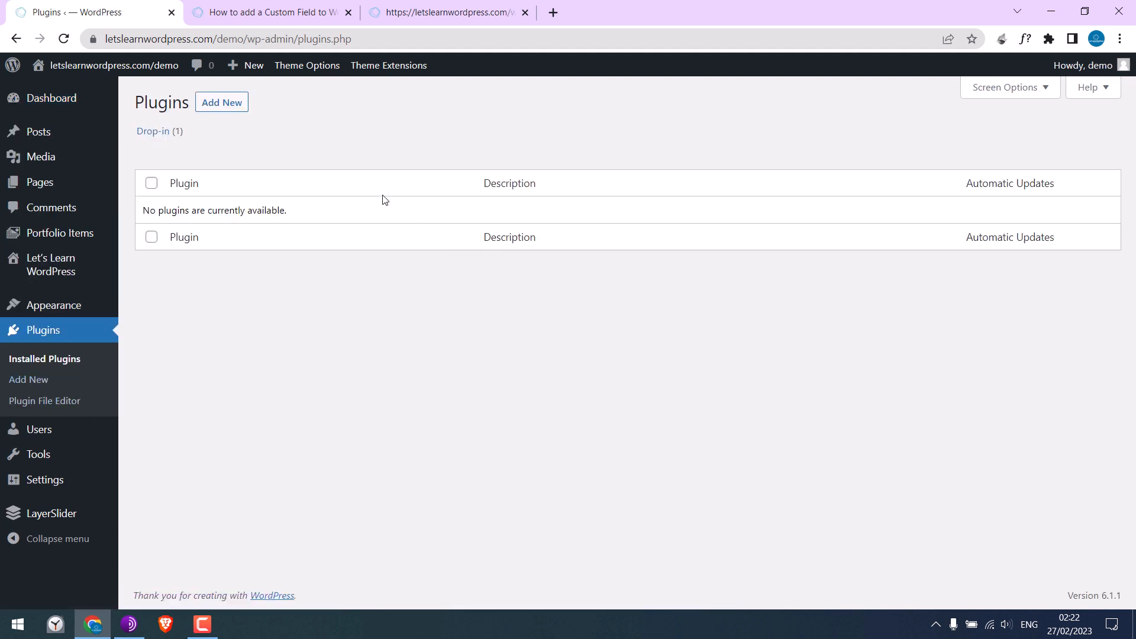
mouse_move(478, 352)
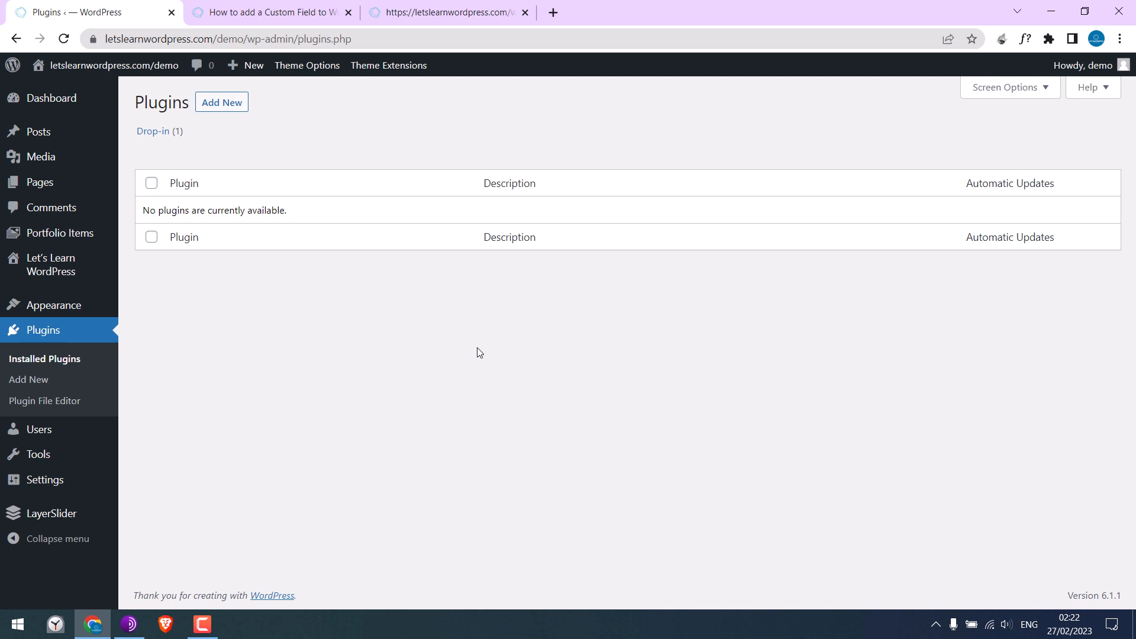
mouse_move(508, 291)
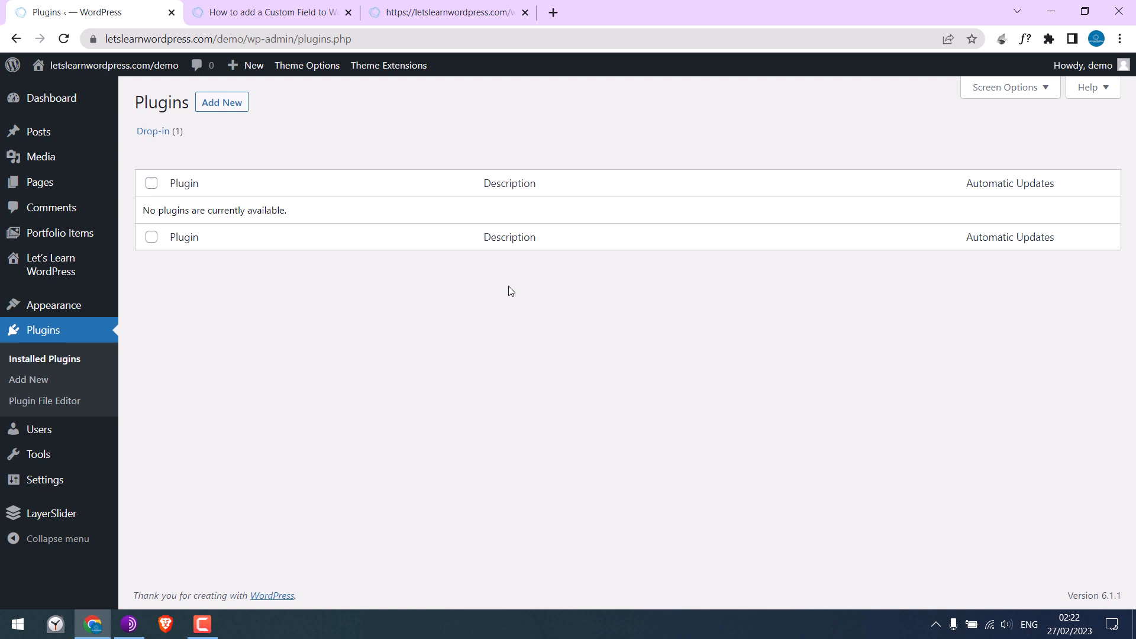
click(221, 101)
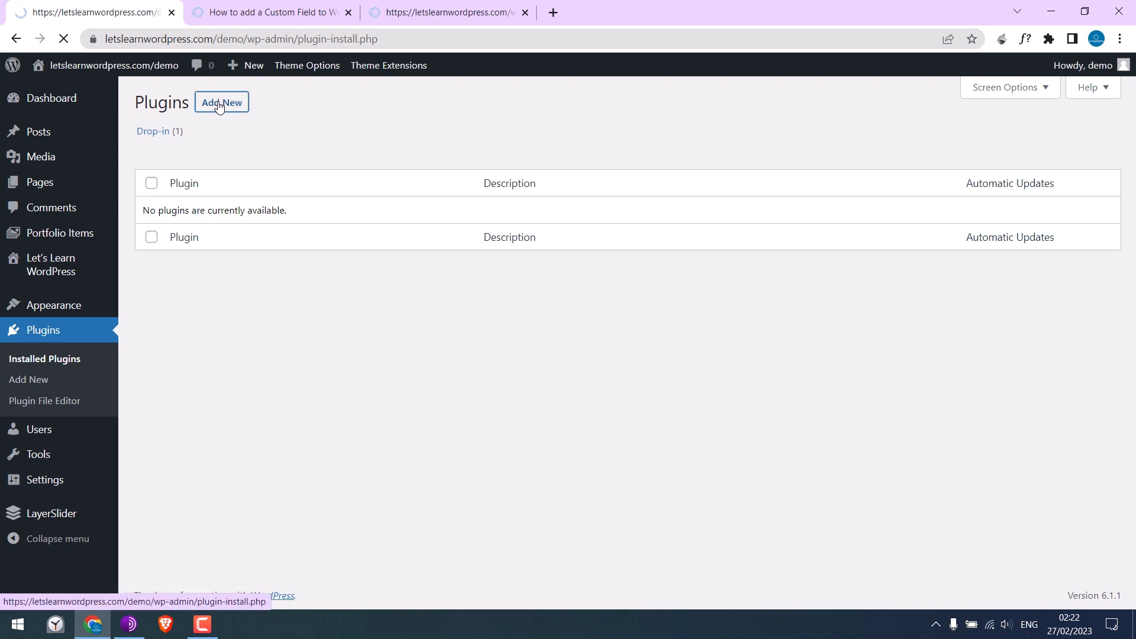
click(221, 102)
text(file manager)
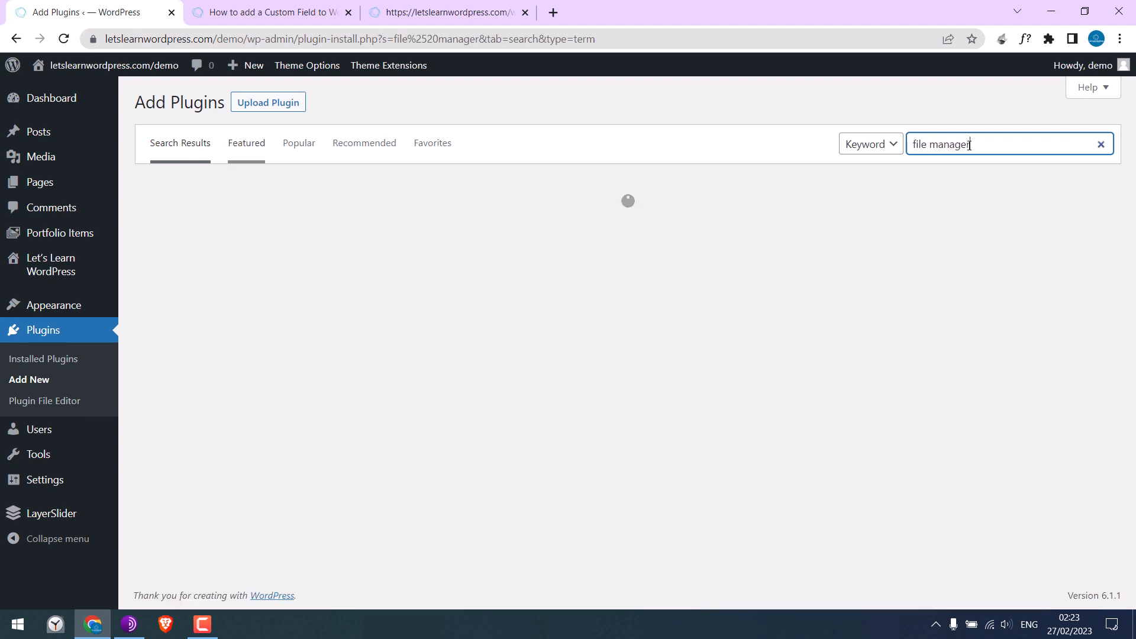
click(561, 227)
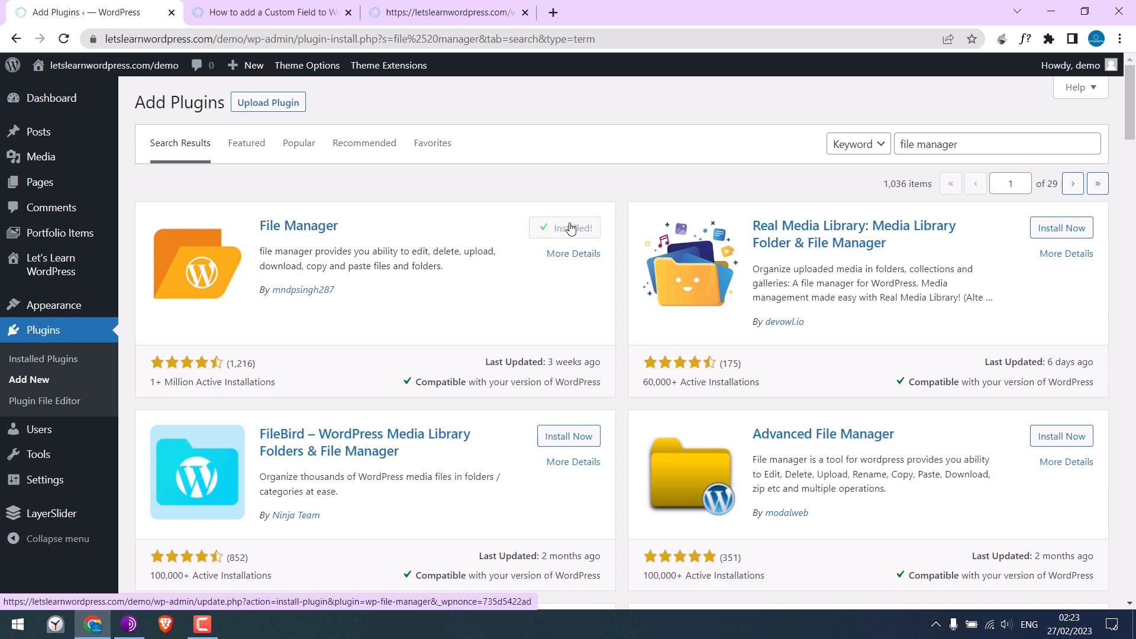
click(572, 227)
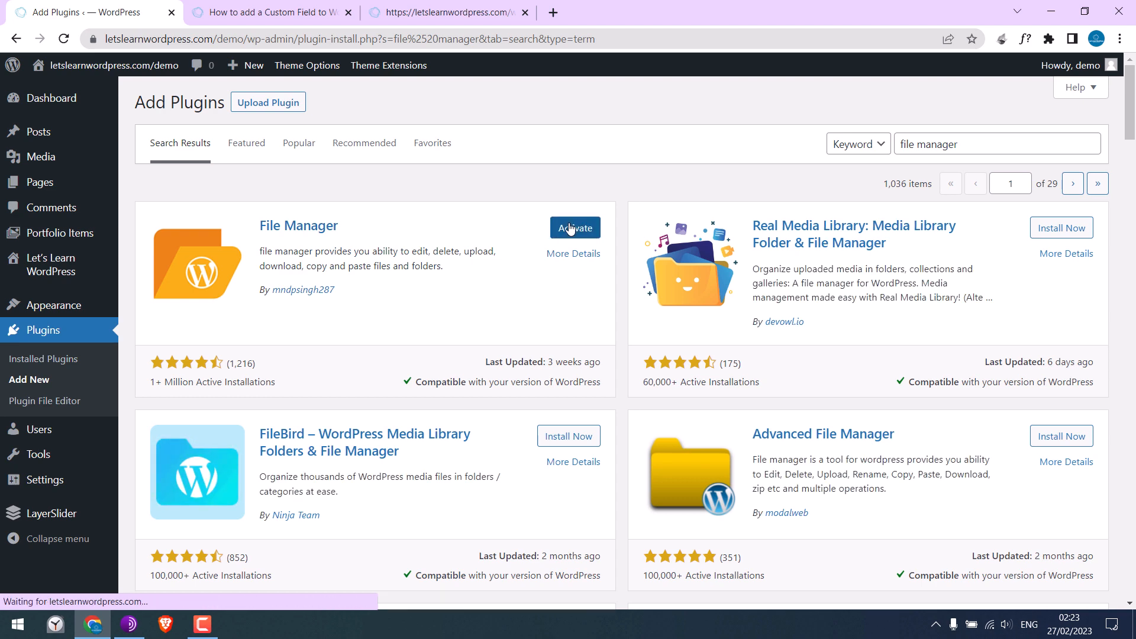
click(574, 227)
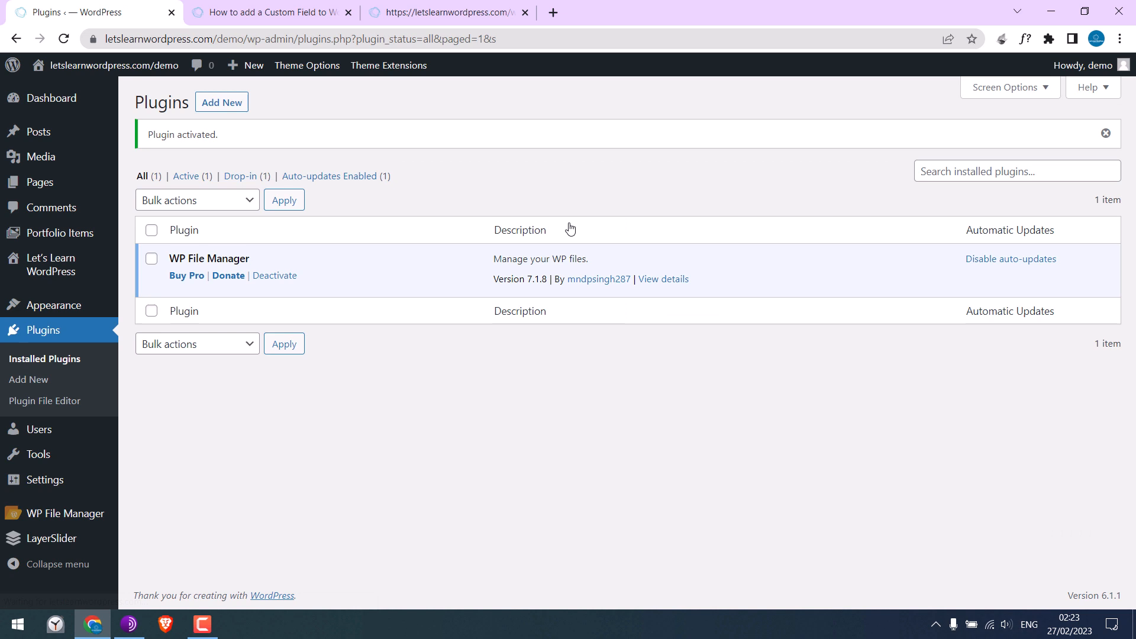
mouse_move(66, 513)
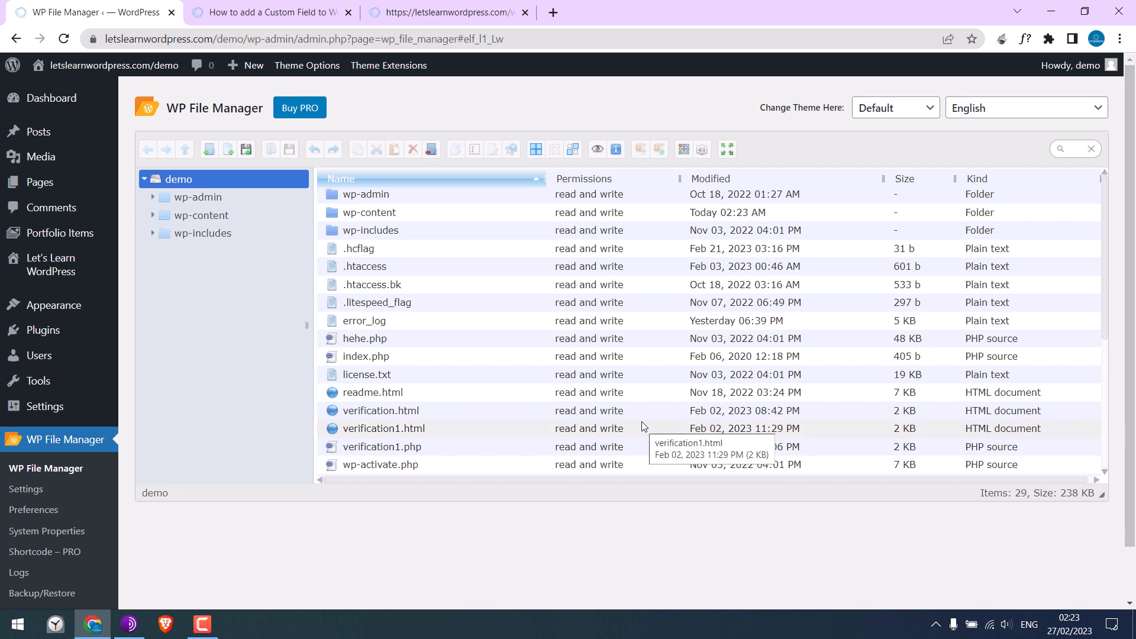
mouse_move(631, 427)
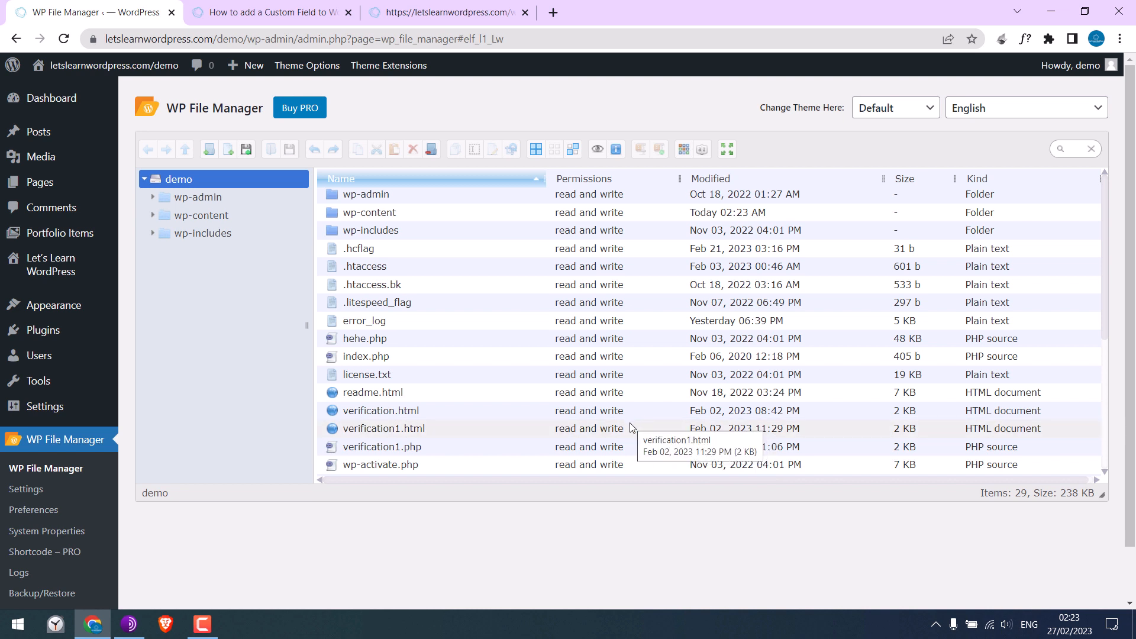
mouse_move(640, 428)
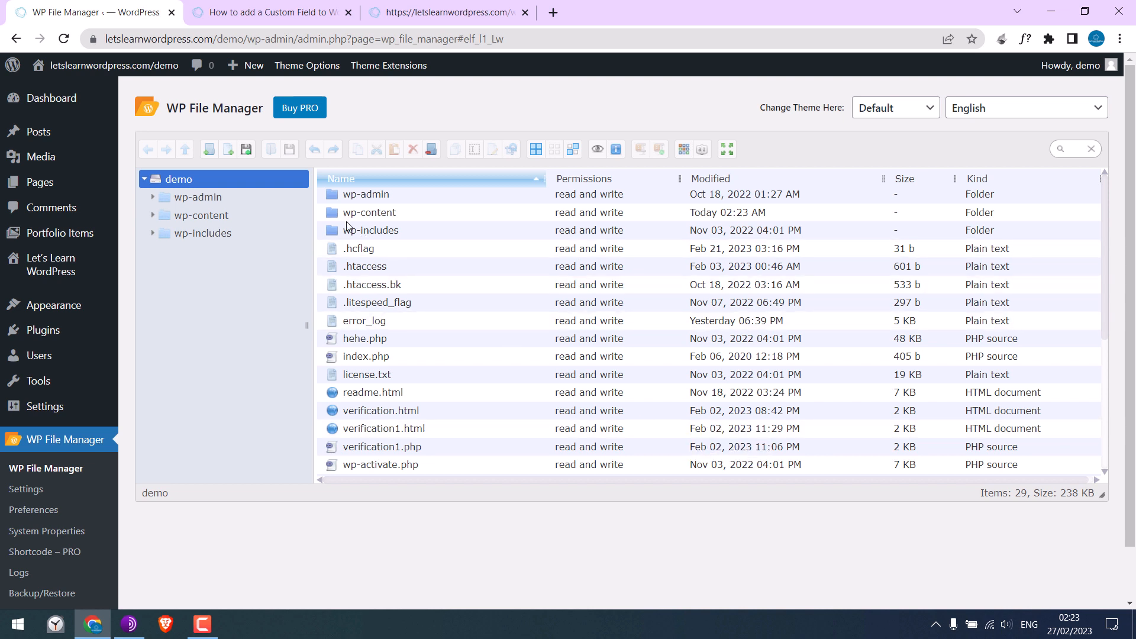
- Inside wp-content, create a new folder named mu-plugins
click(368, 212)
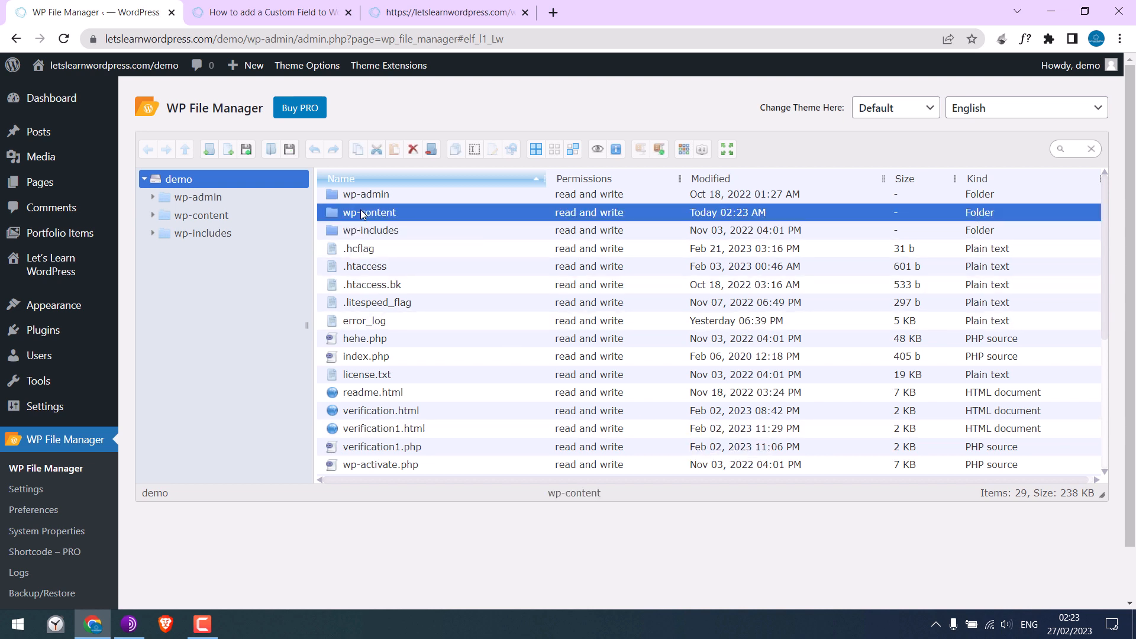
double_click(368, 212)
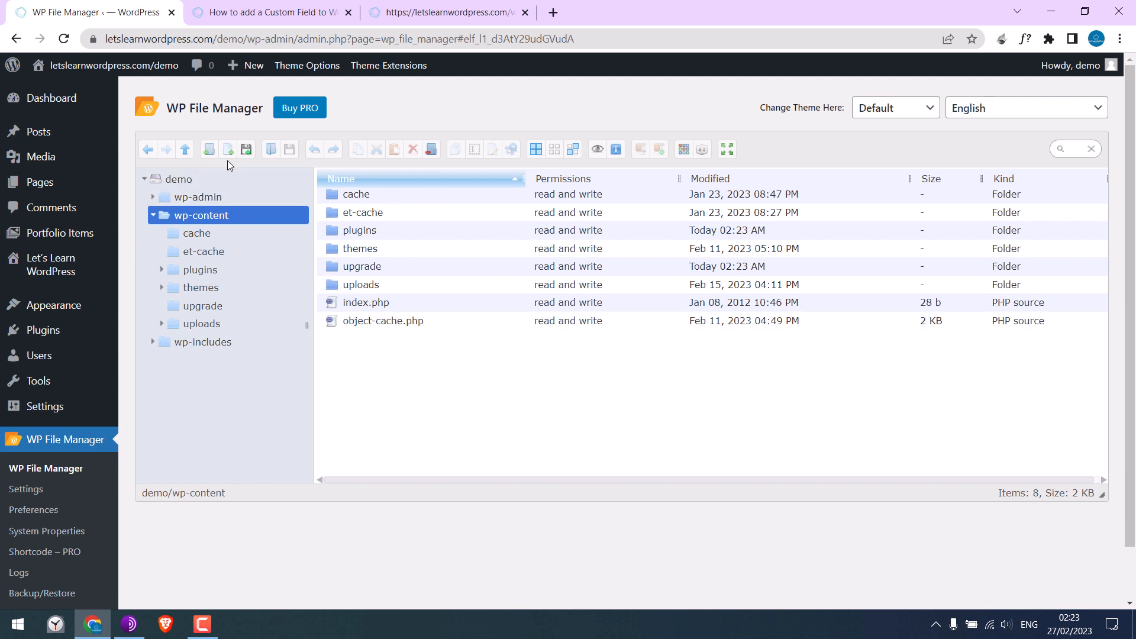
click(209, 149)
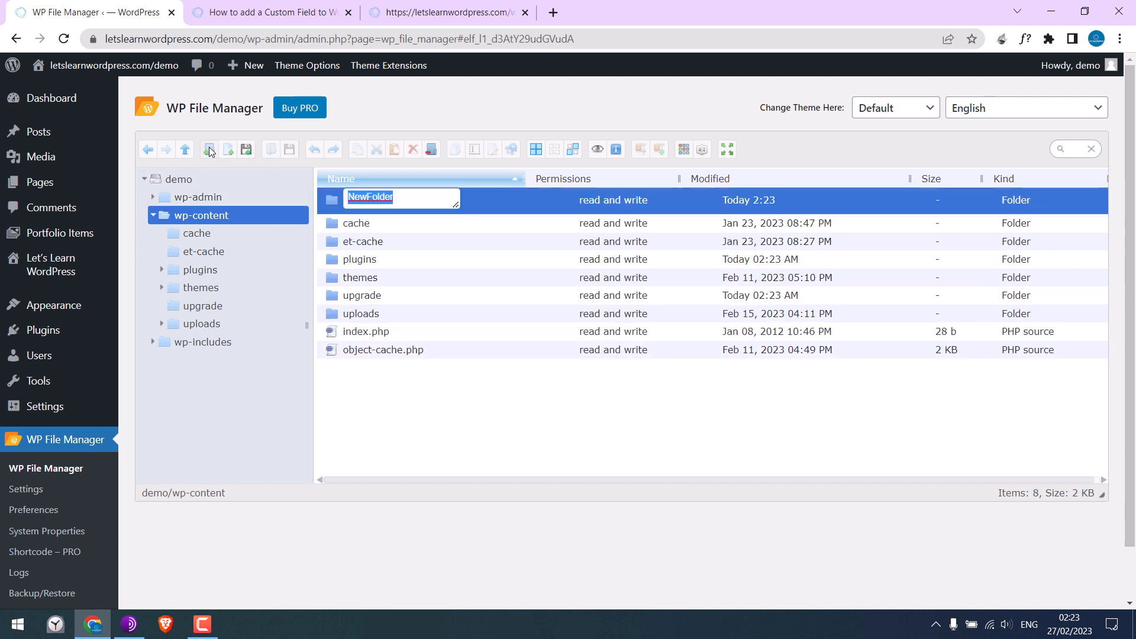
text(mu-p)
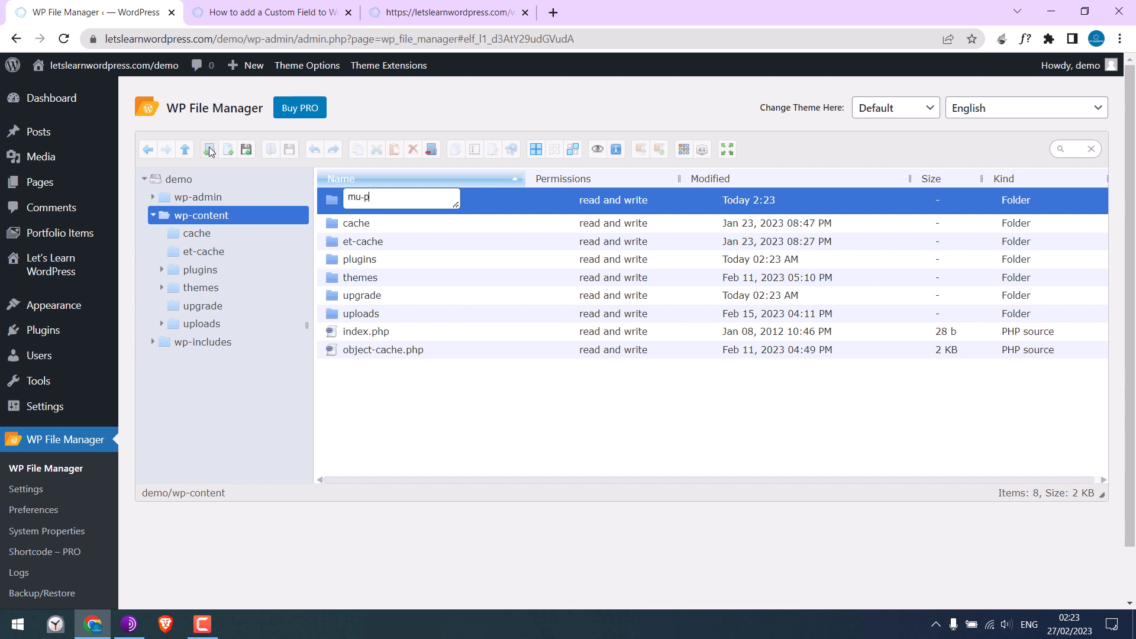
text(lugins)
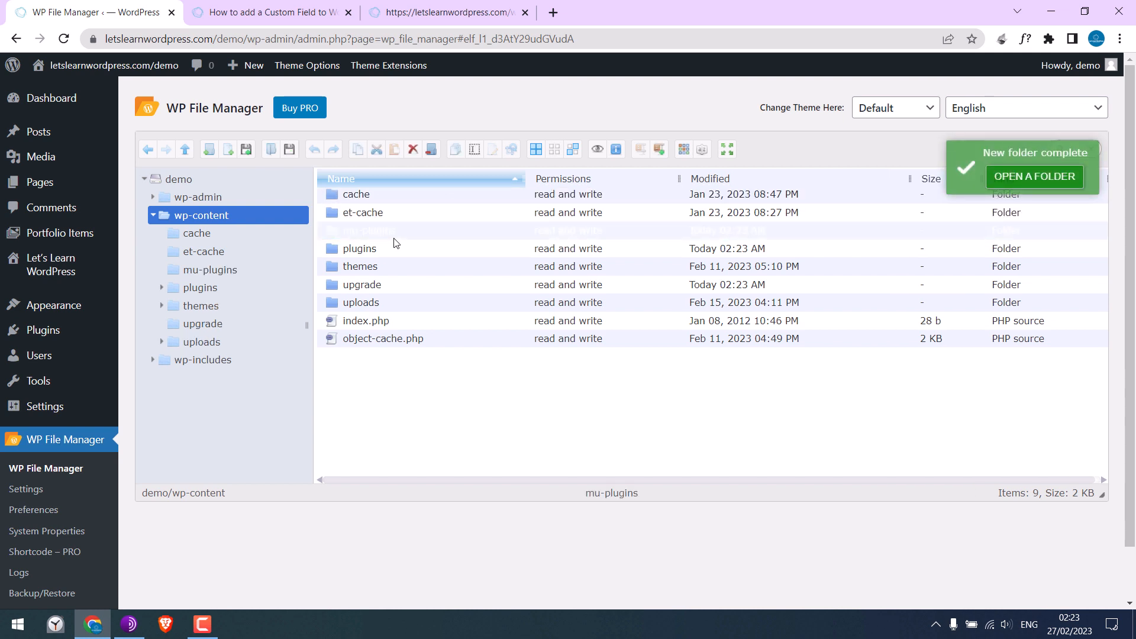
- Inside mu-plugins, create a new PHP source file named custom-codes.php
click(369, 230)
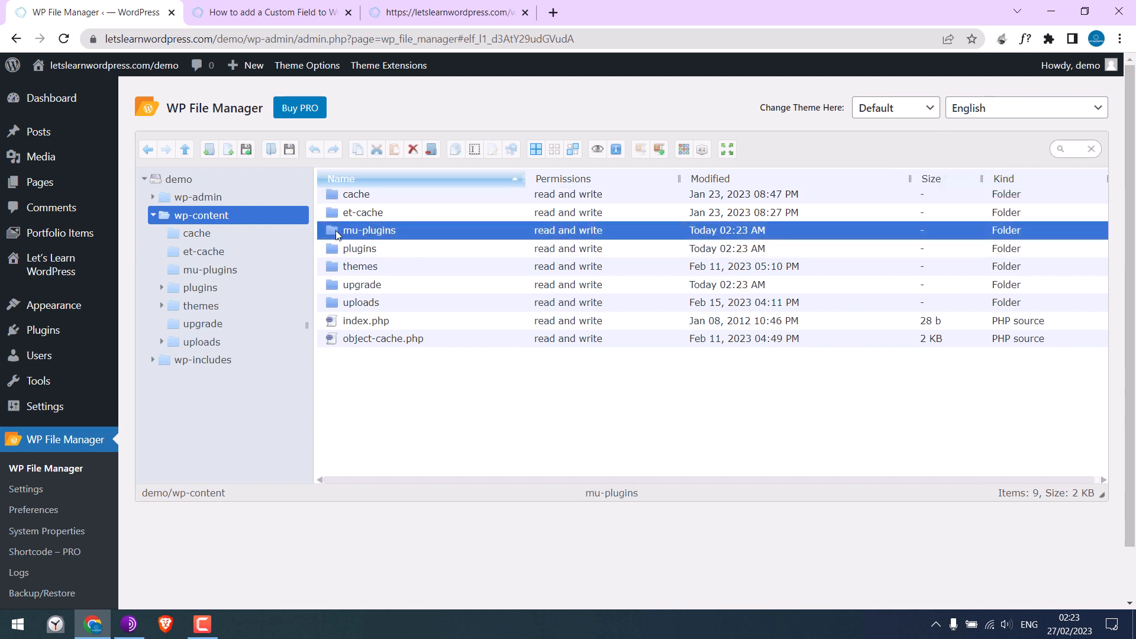
double_click(369, 230)
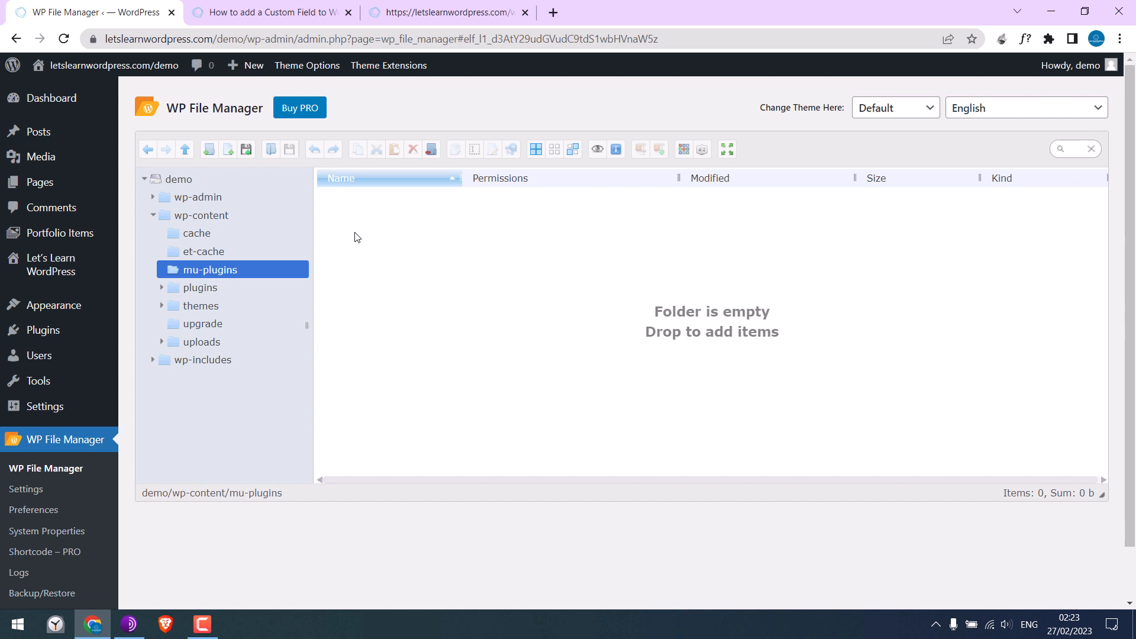
mouse_move(227, 150)
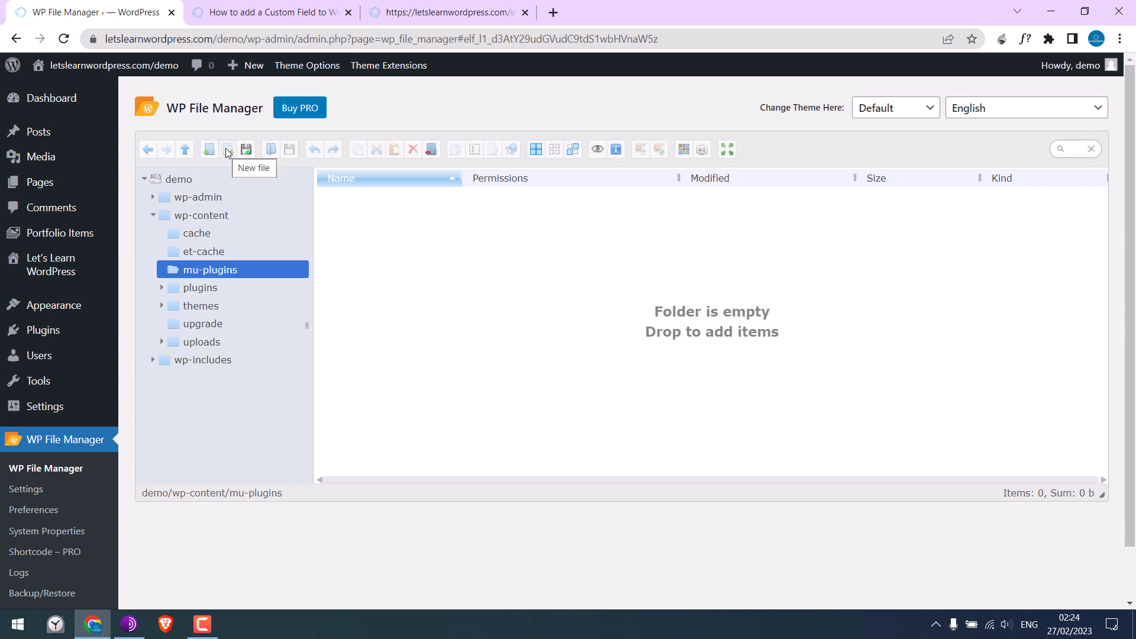
click(227, 150)
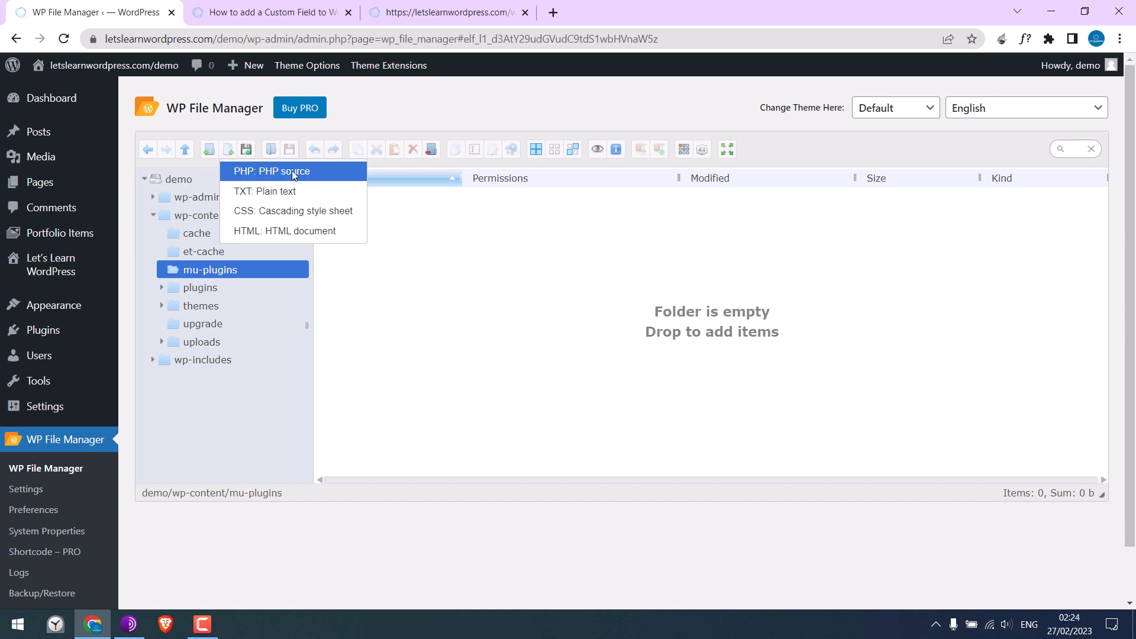
click(271, 170)
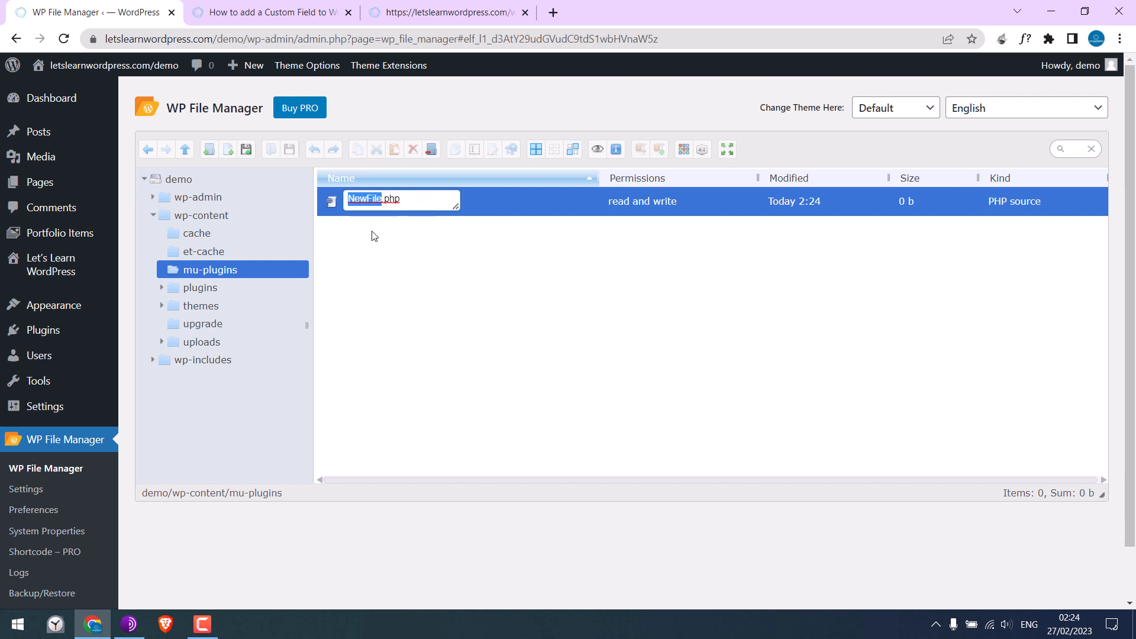
text(custom-codes)
key(Enter)
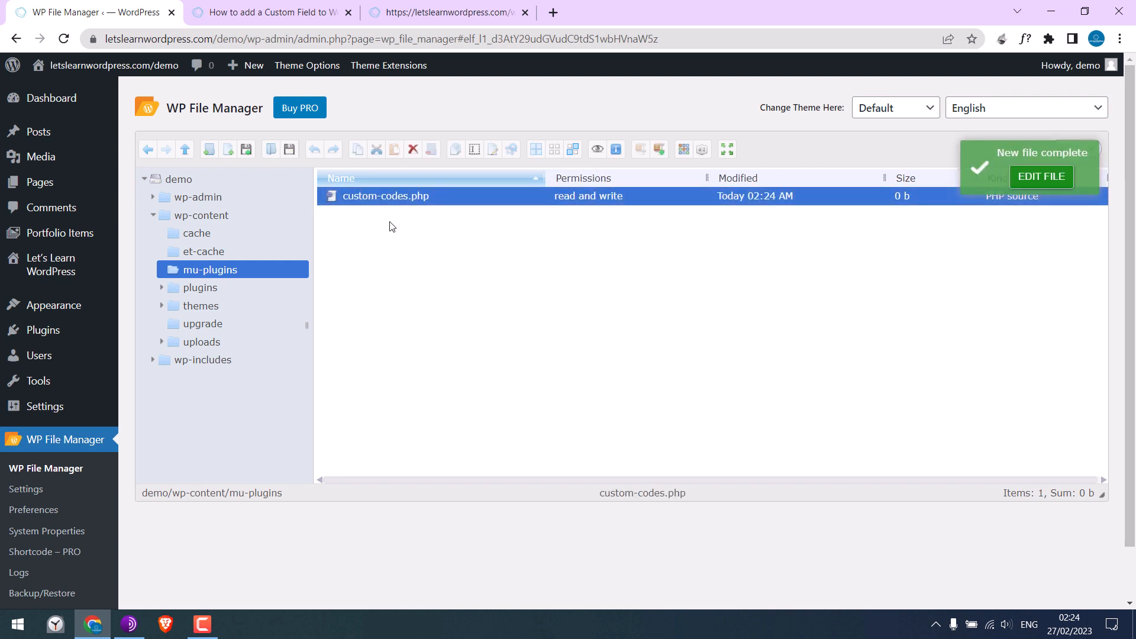
right_click(385, 195)
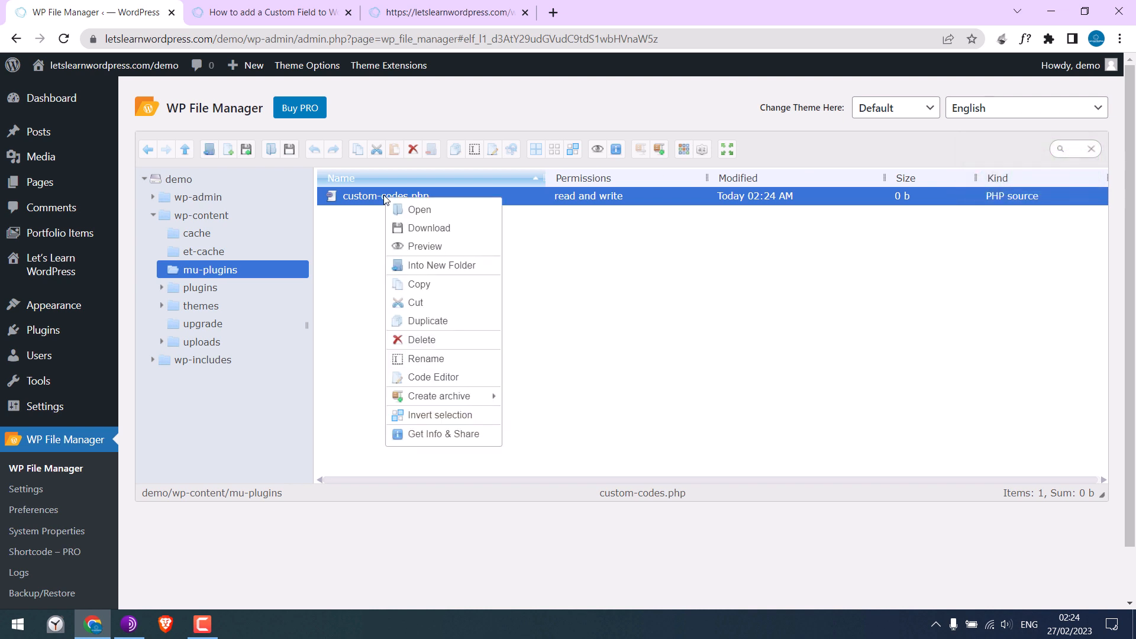
mouse_move(433, 376)
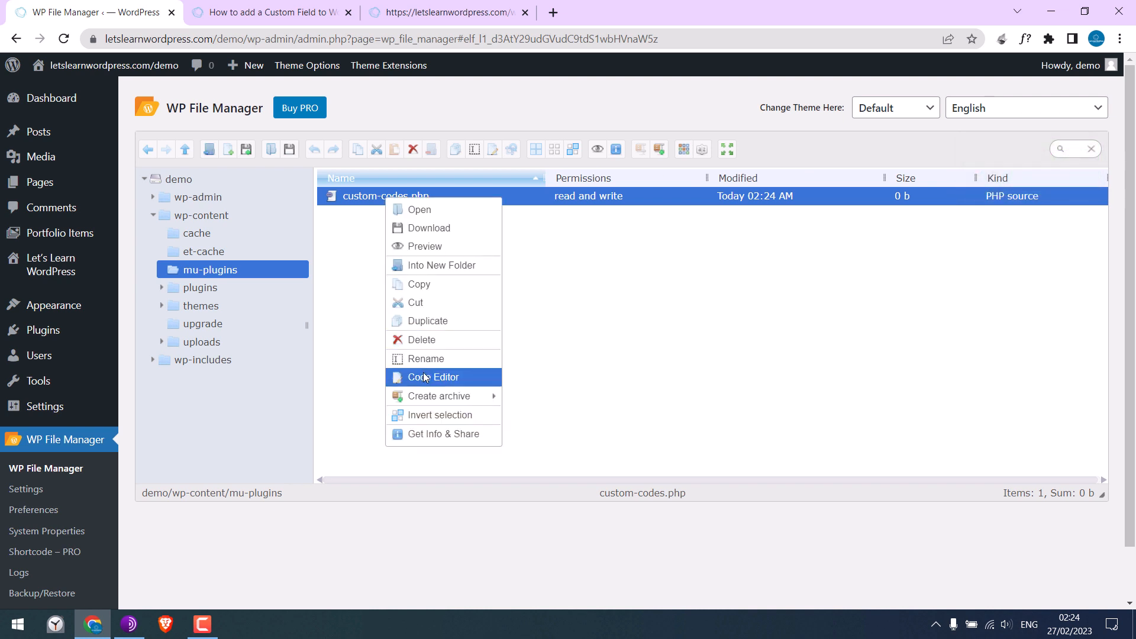
- In the code editor, enter <?php plus the login question field code, save custom-codes.php and close the editor
click(433, 377)
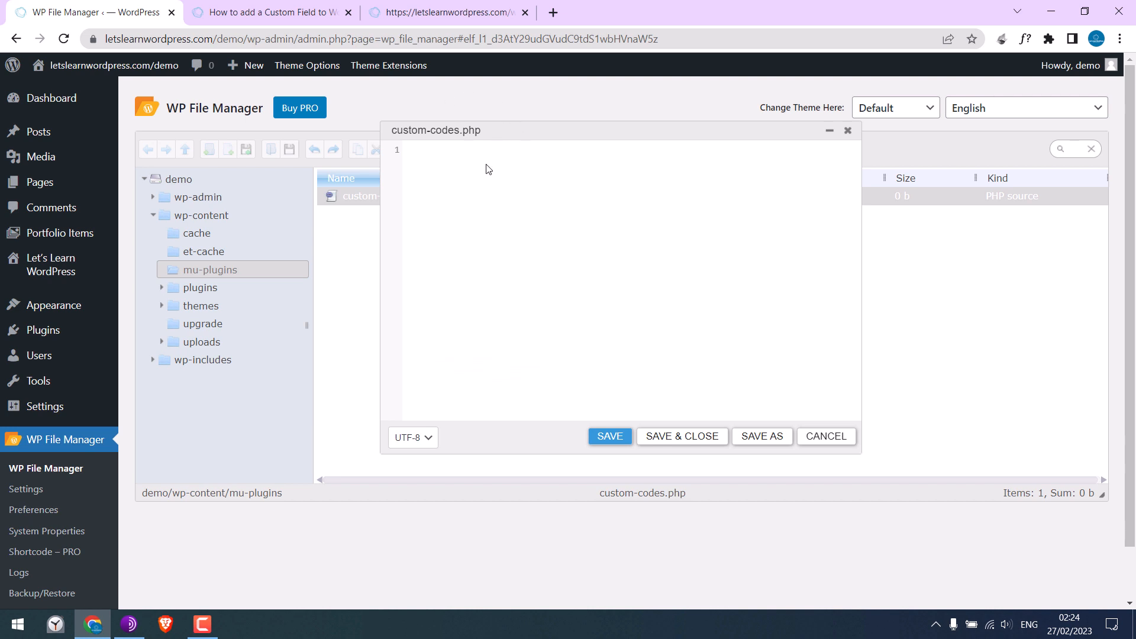
text(<)
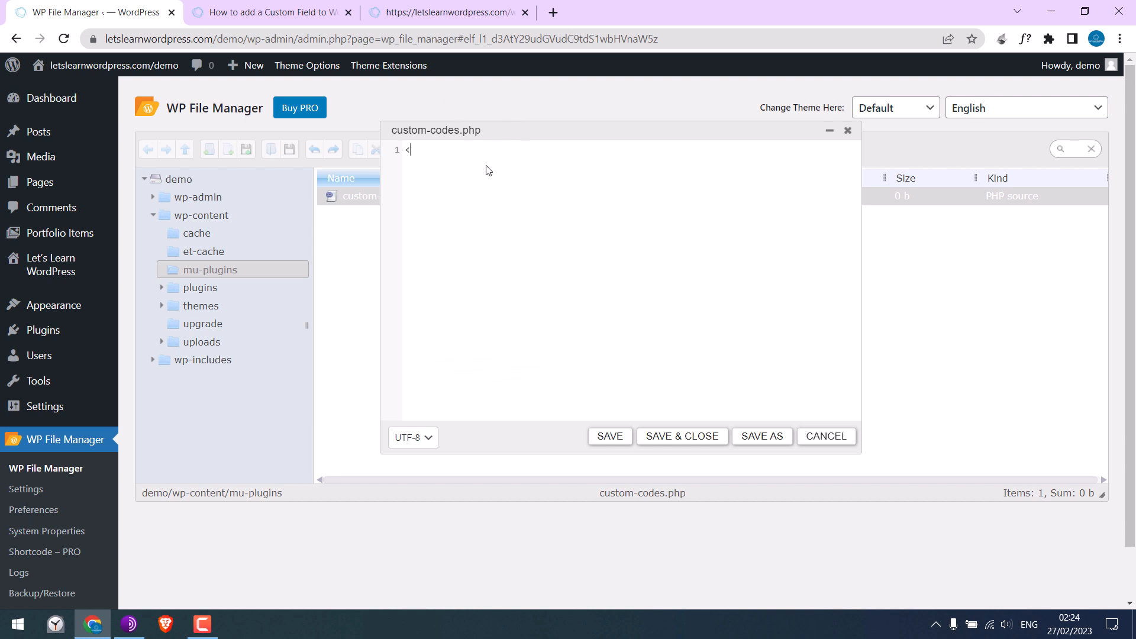
text(?)
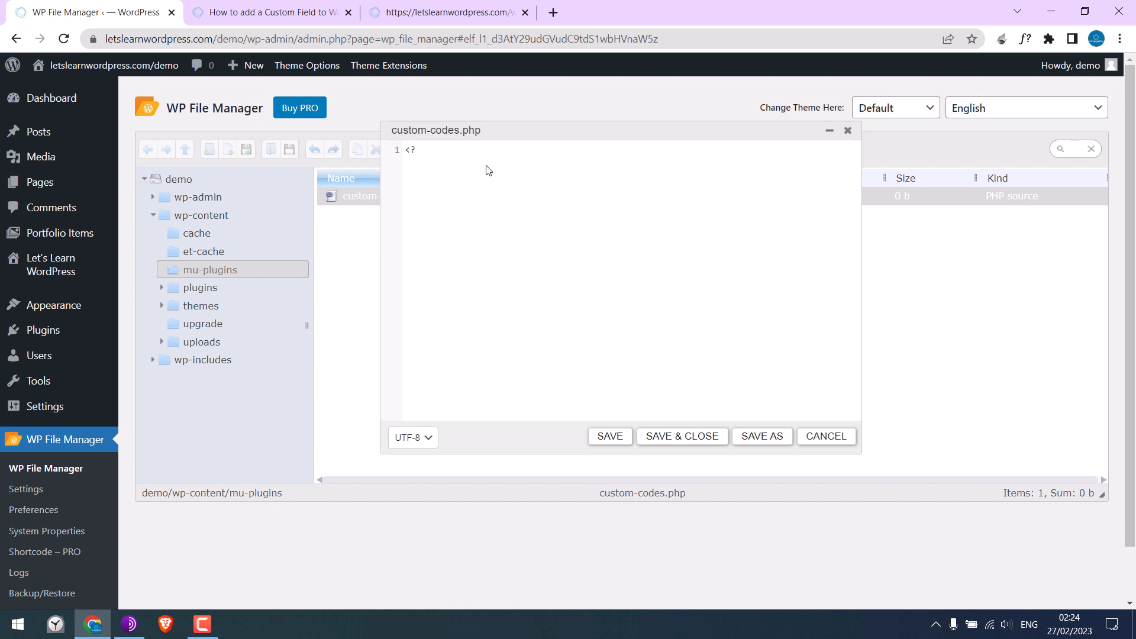
text(php)
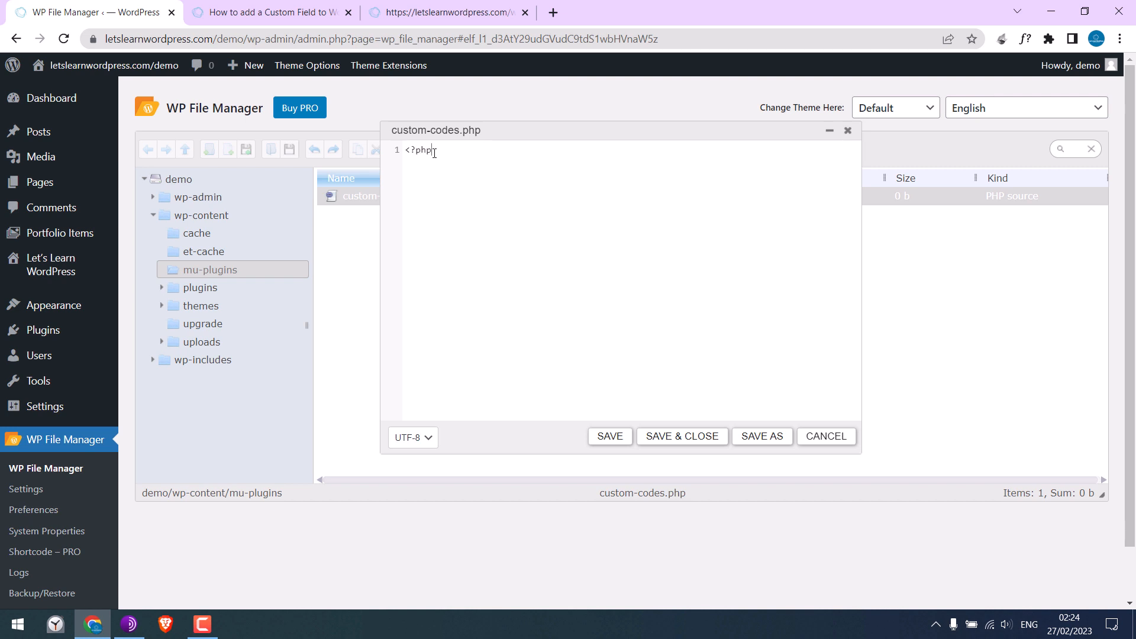
click(441, 12)
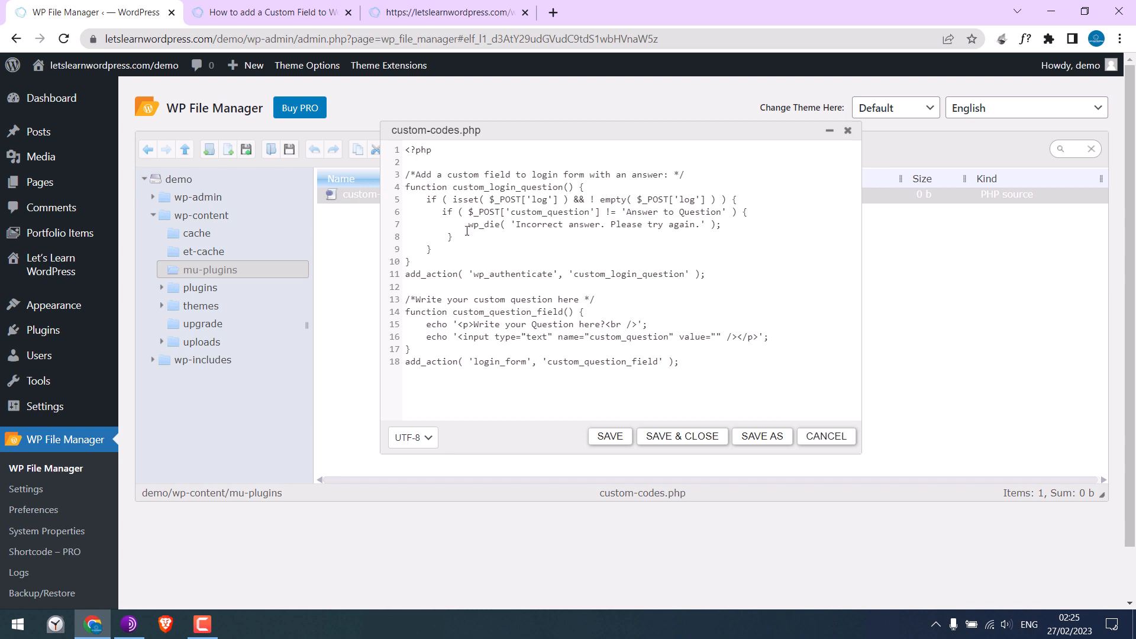
click(609, 436)
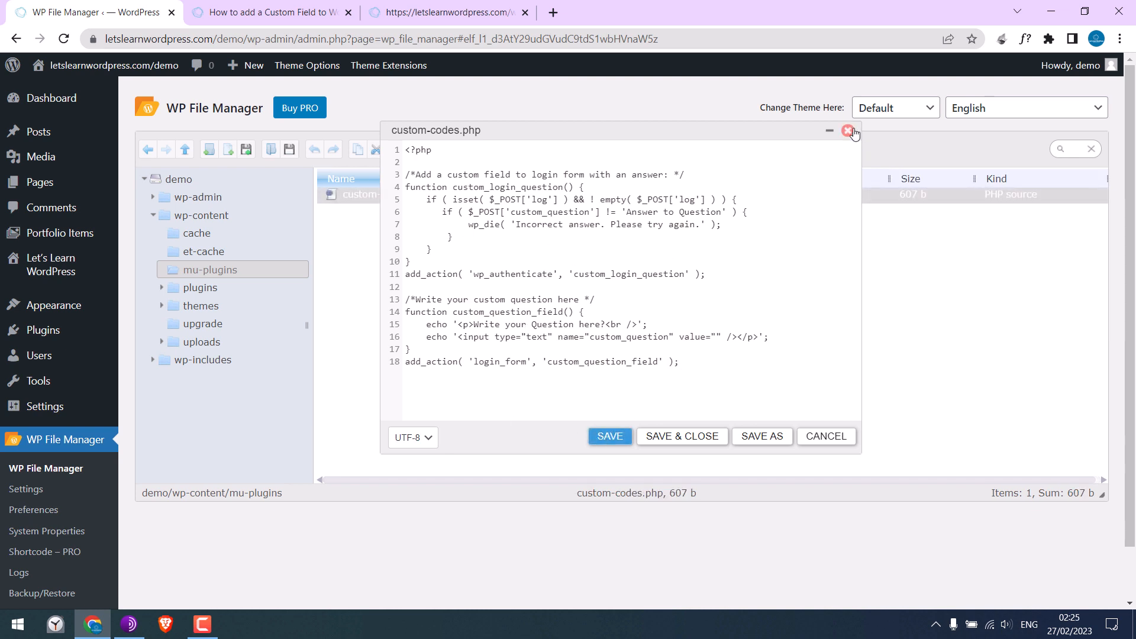
click(848, 131)
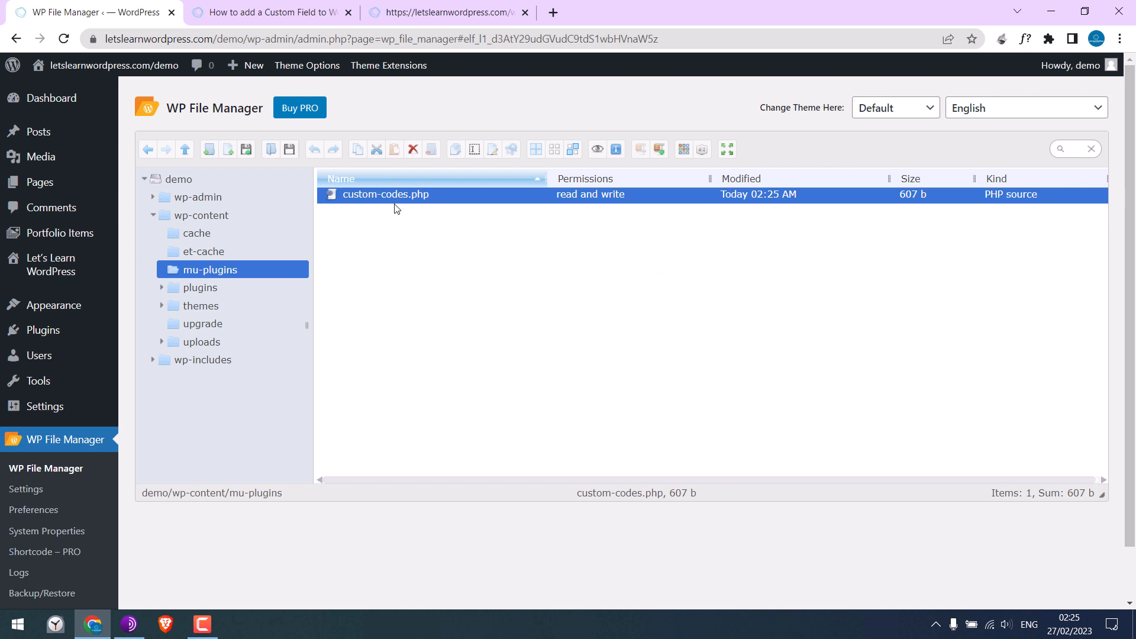
mouse_move(43, 330)
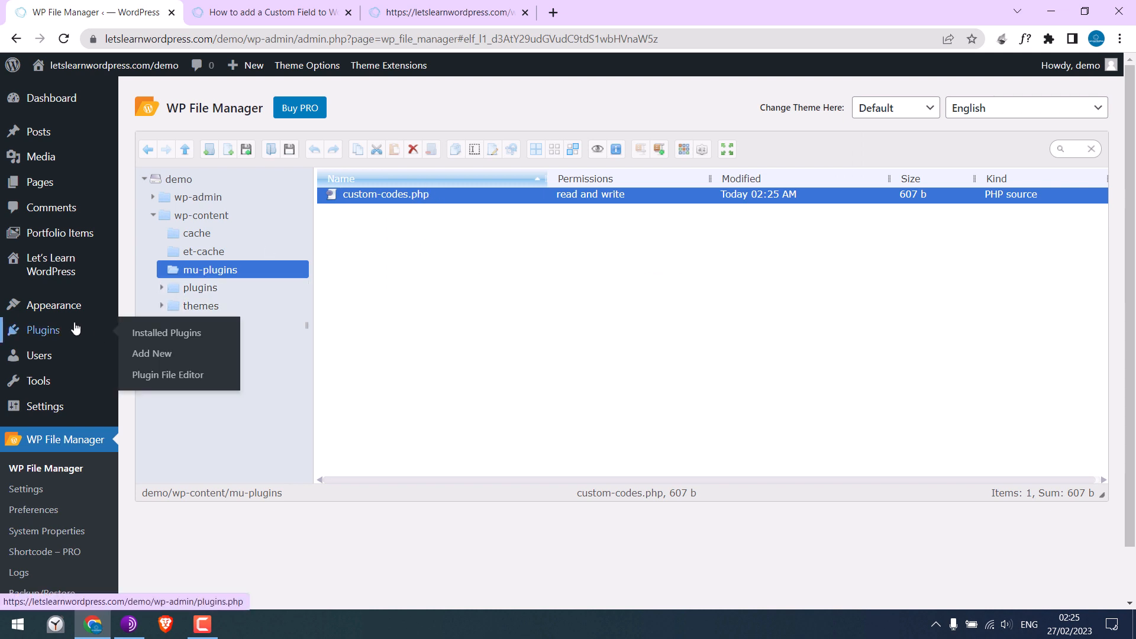
- Filter installed plugins to Must-Use, showing custom-codes.php, then start a private browser window
click(166, 332)
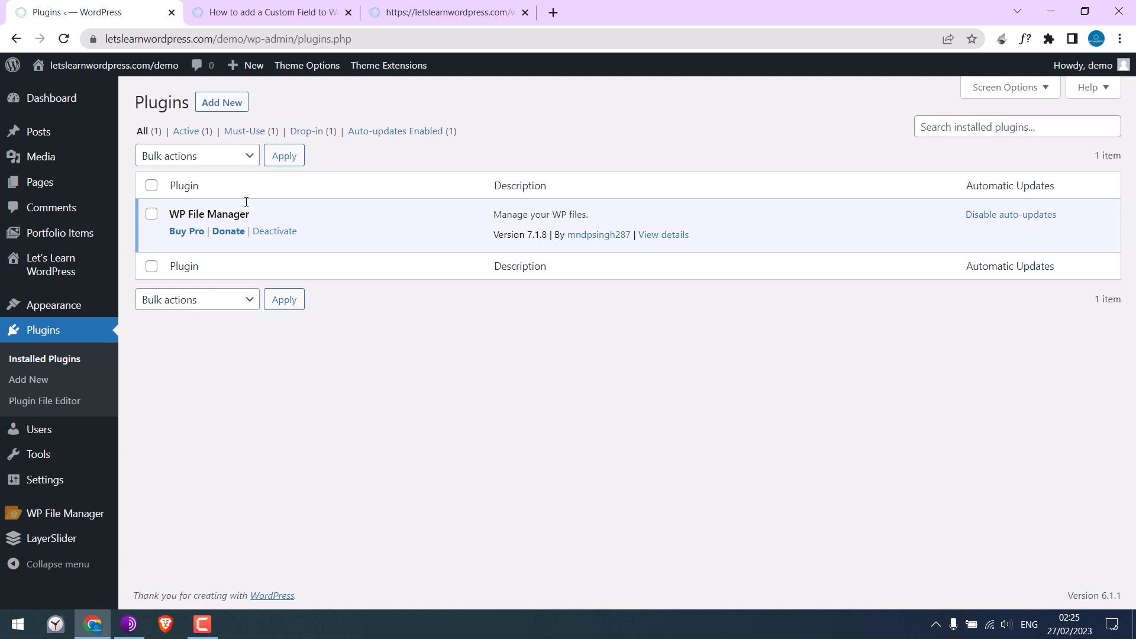
click(247, 132)
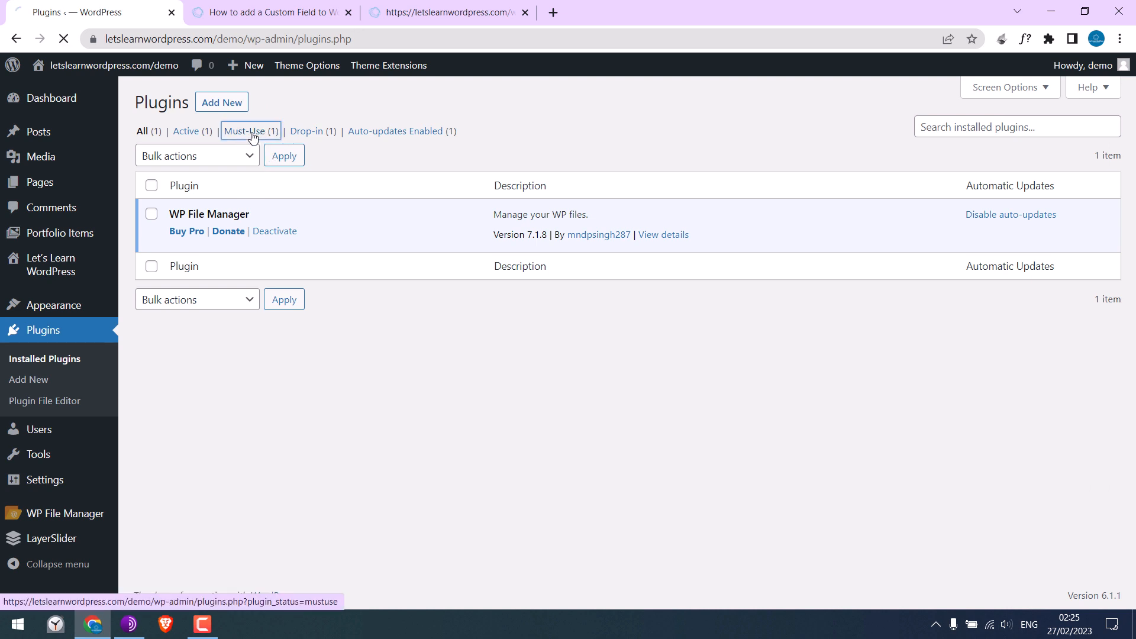
click(244, 132)
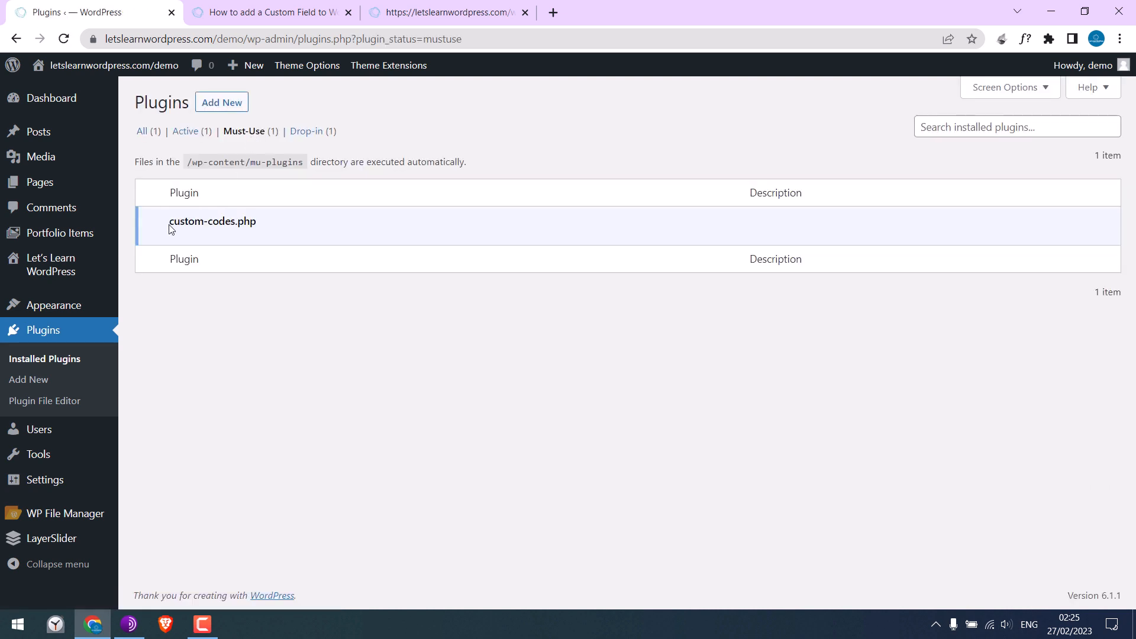
double_click(212, 221)
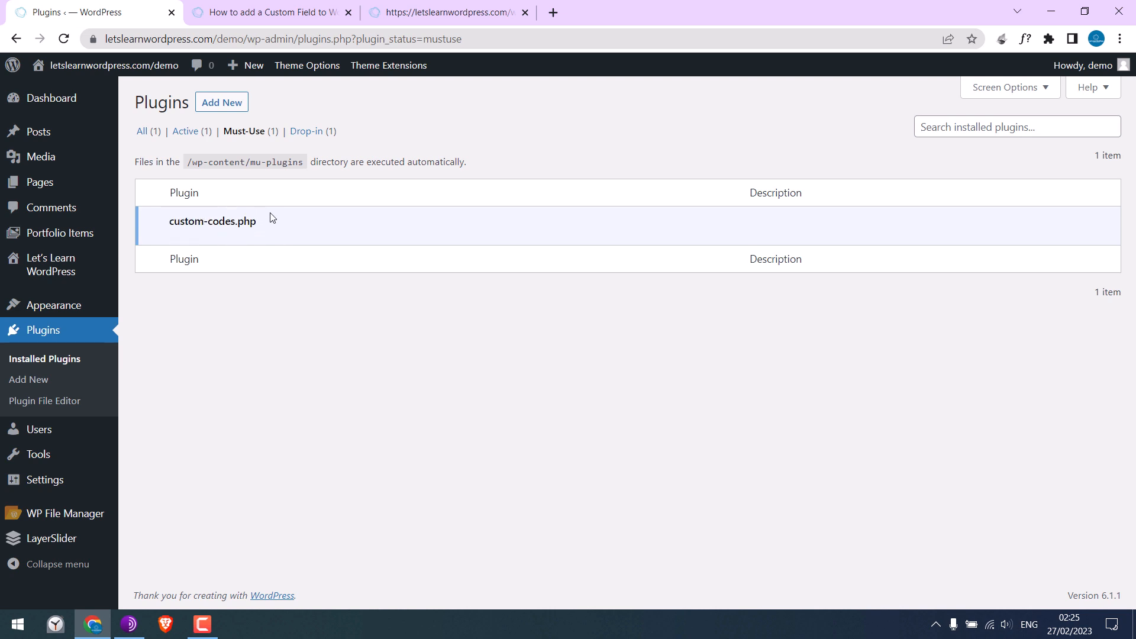
mouse_move(1060, 237)
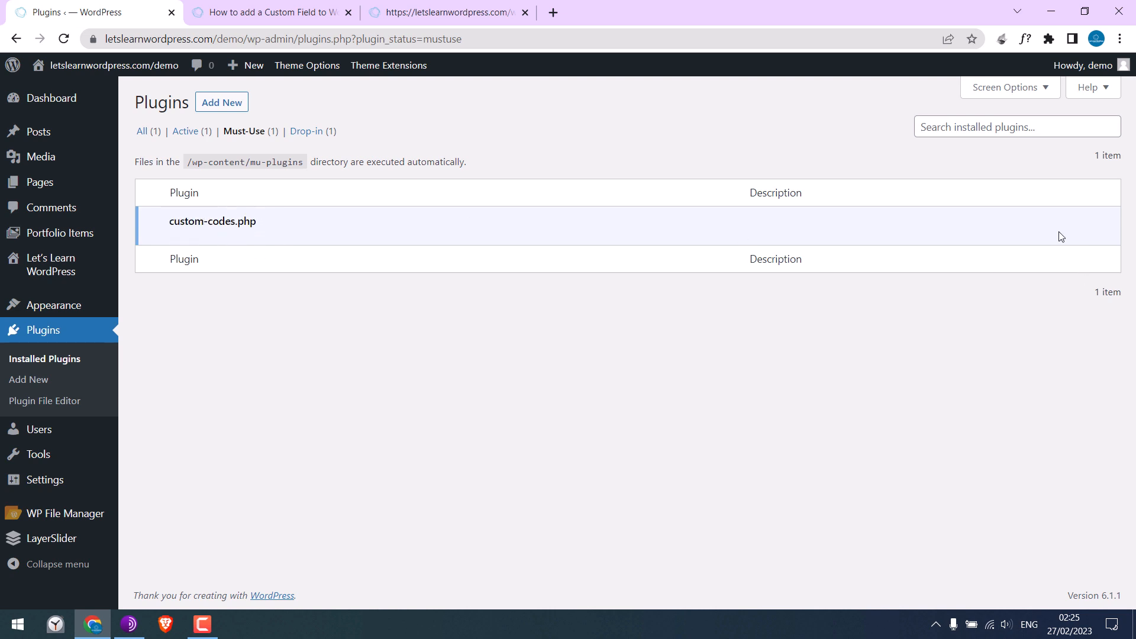
mouse_move(398, 328)
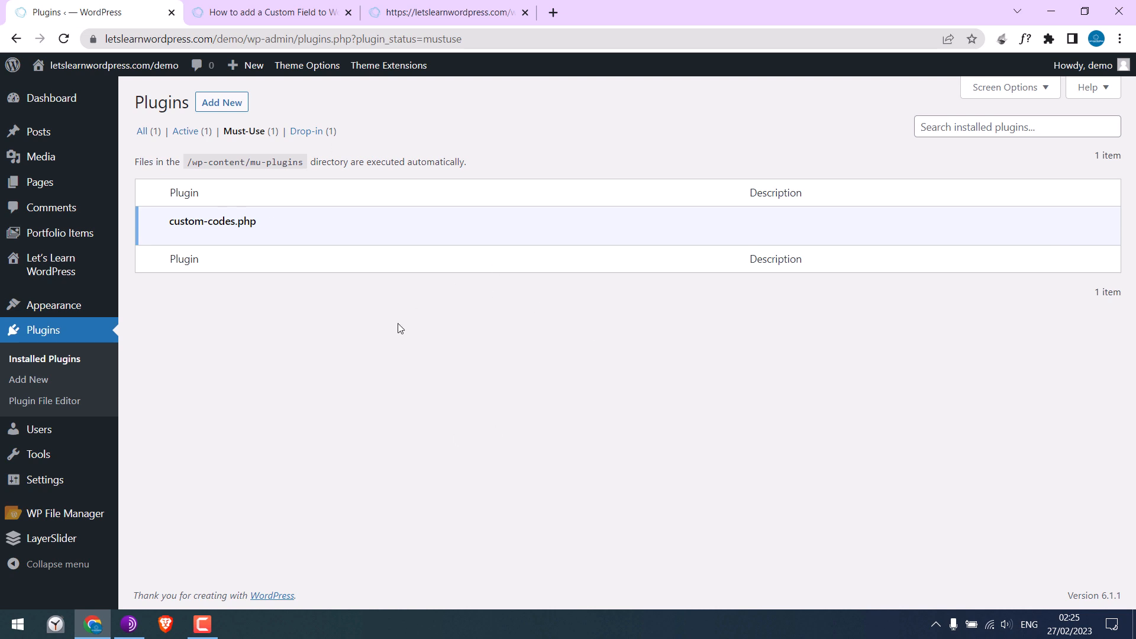
mouse_move(311, 237)
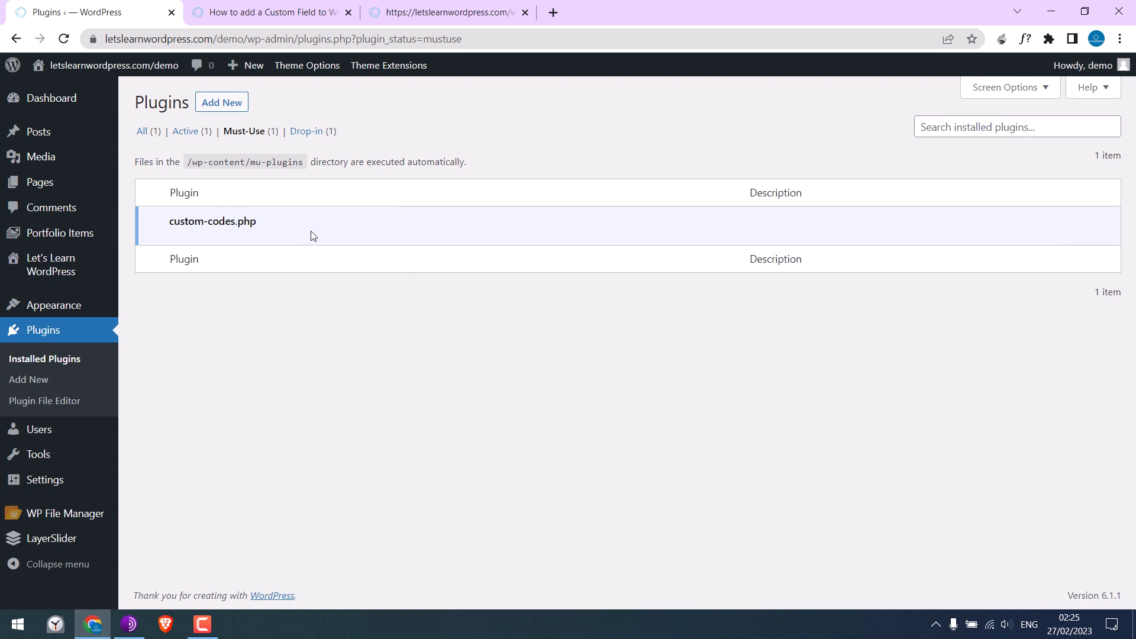
mouse_move(263, 260)
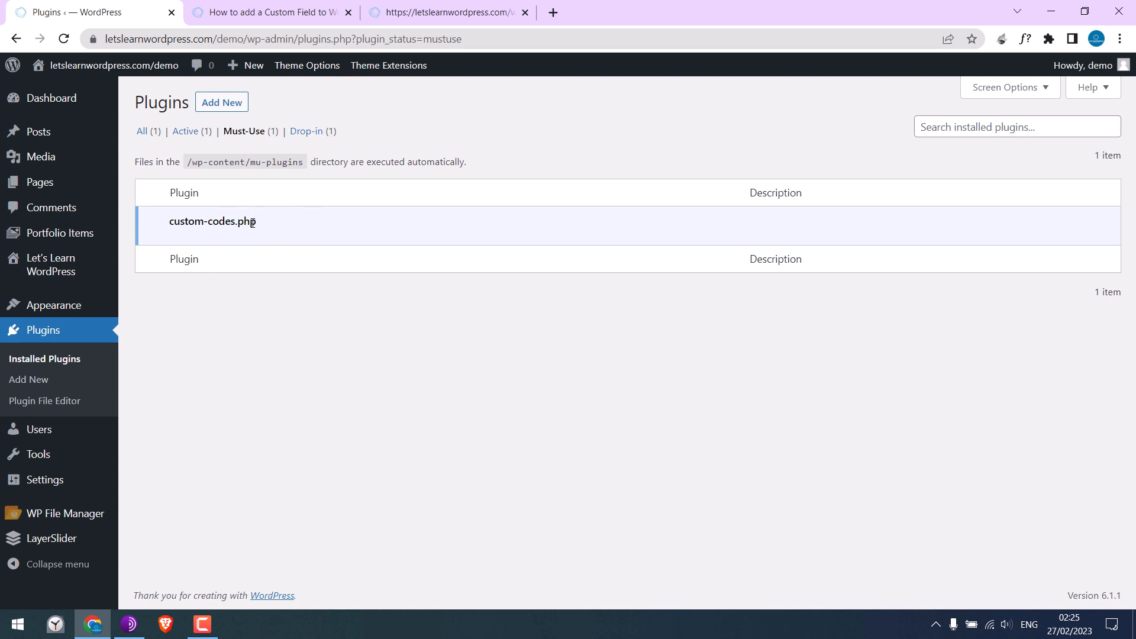
click(290, 39)
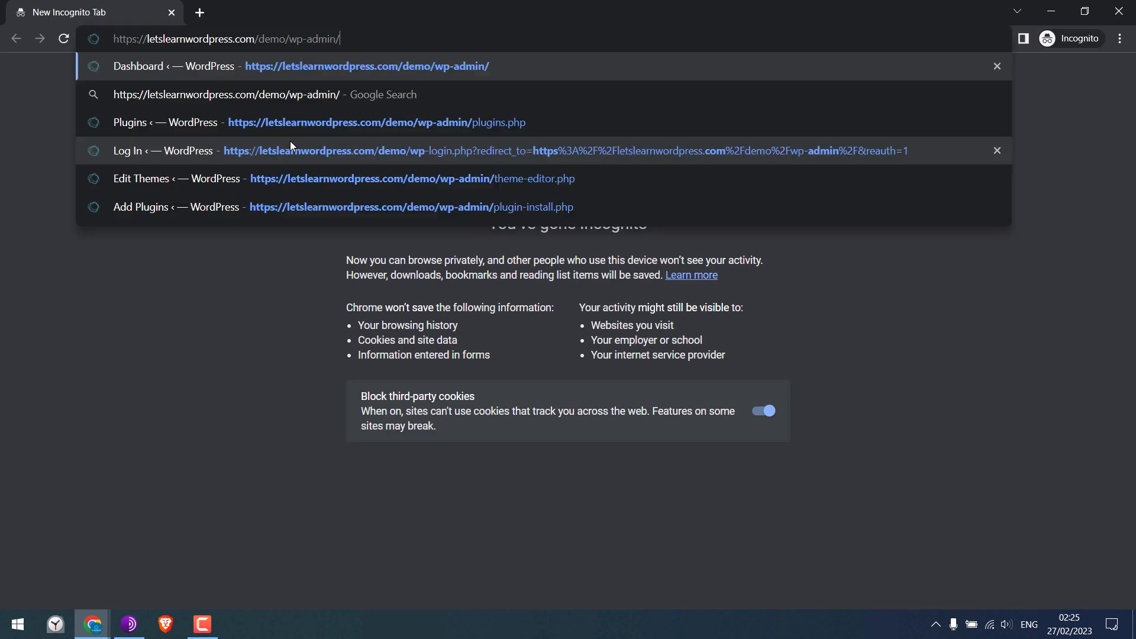
- Load wp-login in the private window to see the new question field, then return to WP File Manager
click(162, 150)
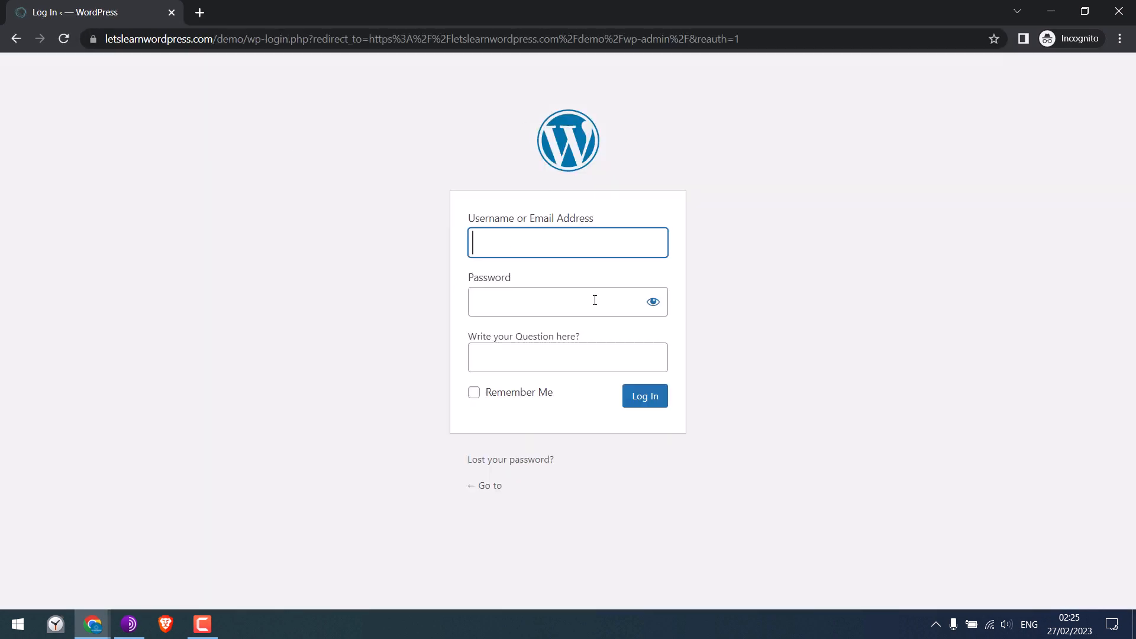
click(566, 356)
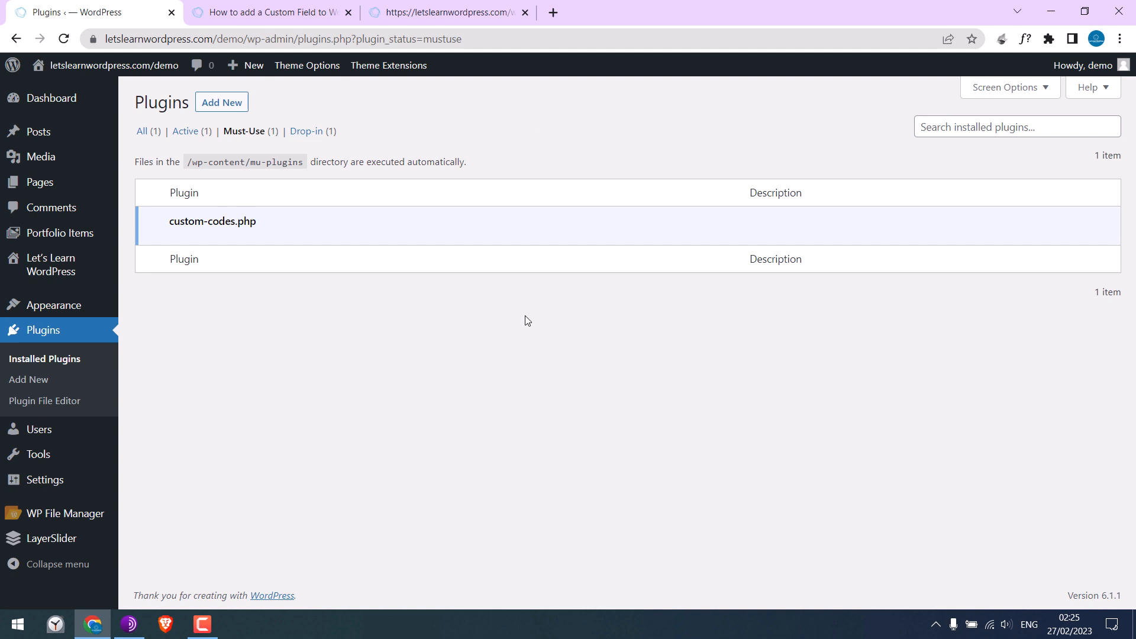
mouse_move(498, 325)
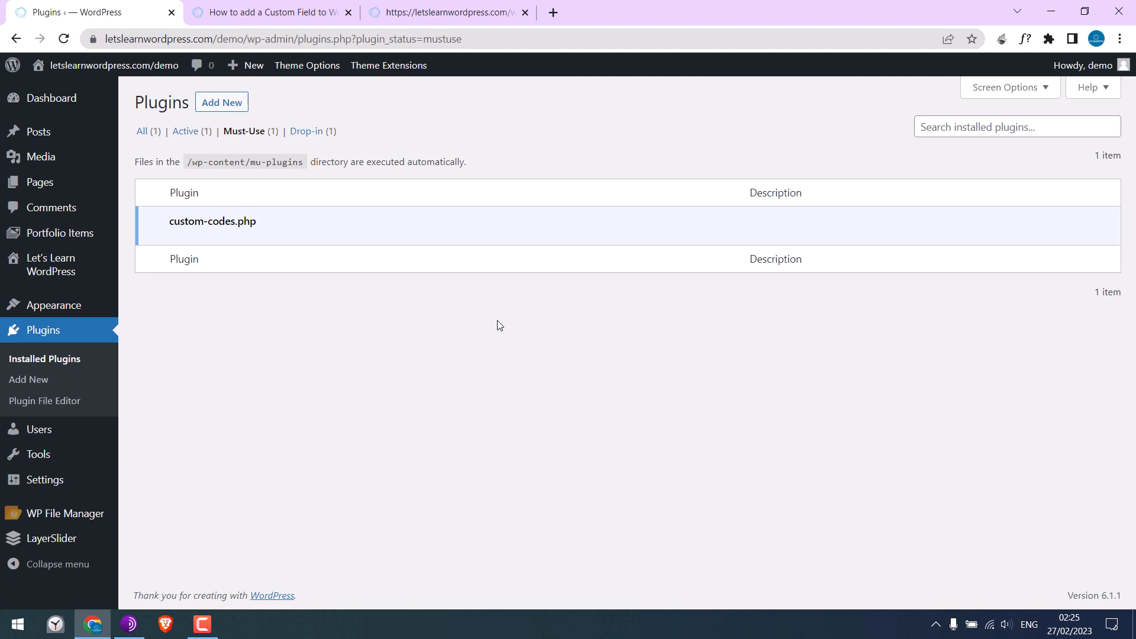
click(64, 512)
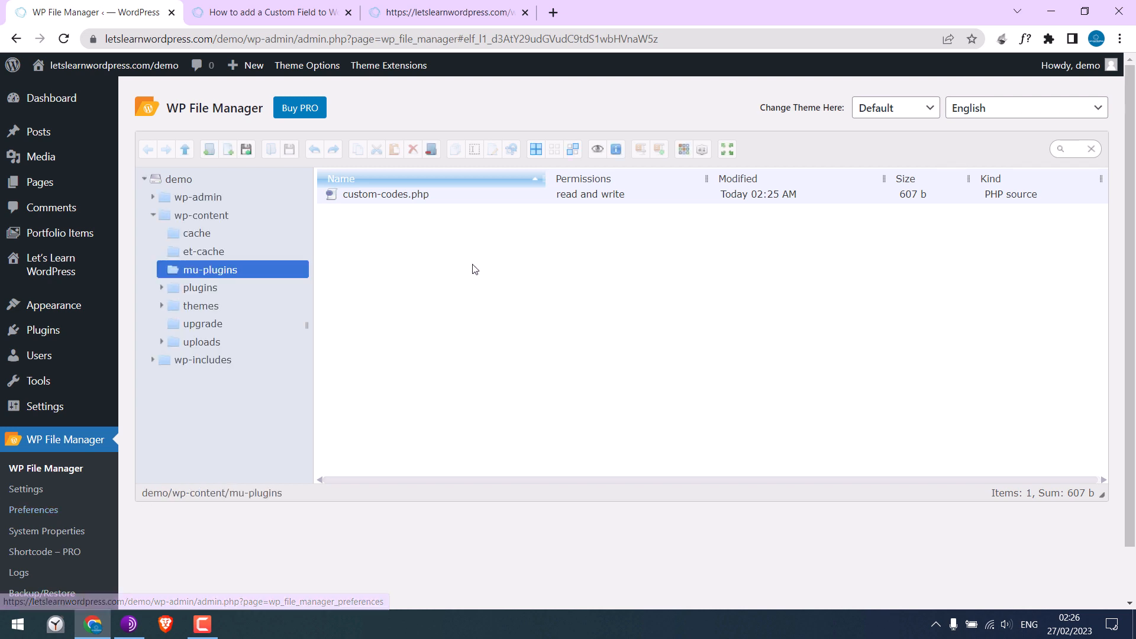
mouse_move(403, 213)
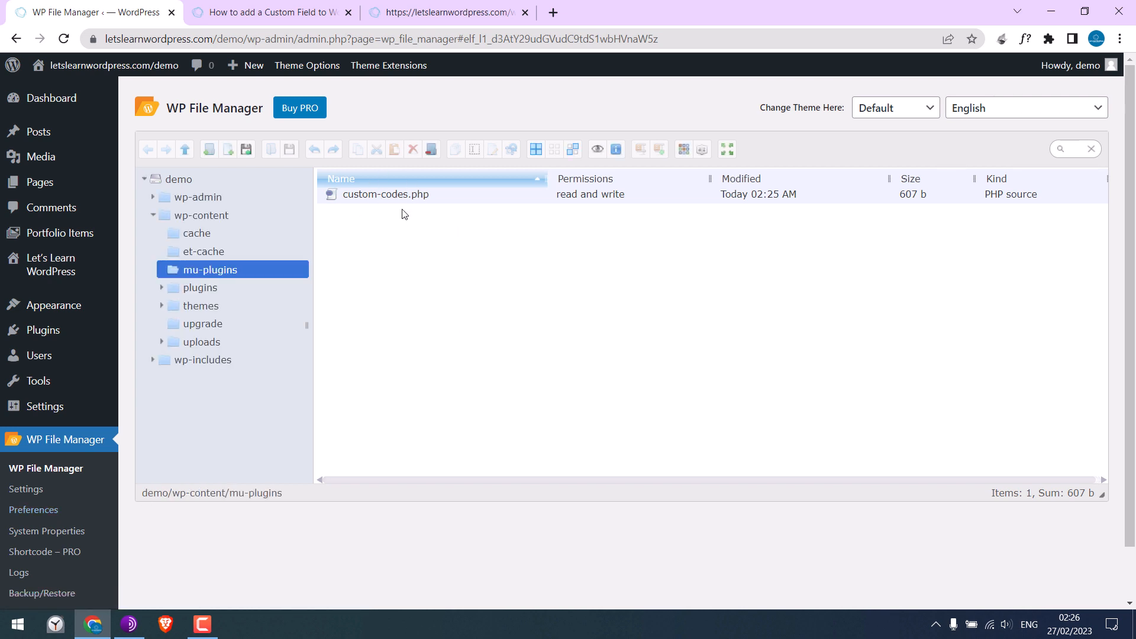
mouse_move(386, 194)
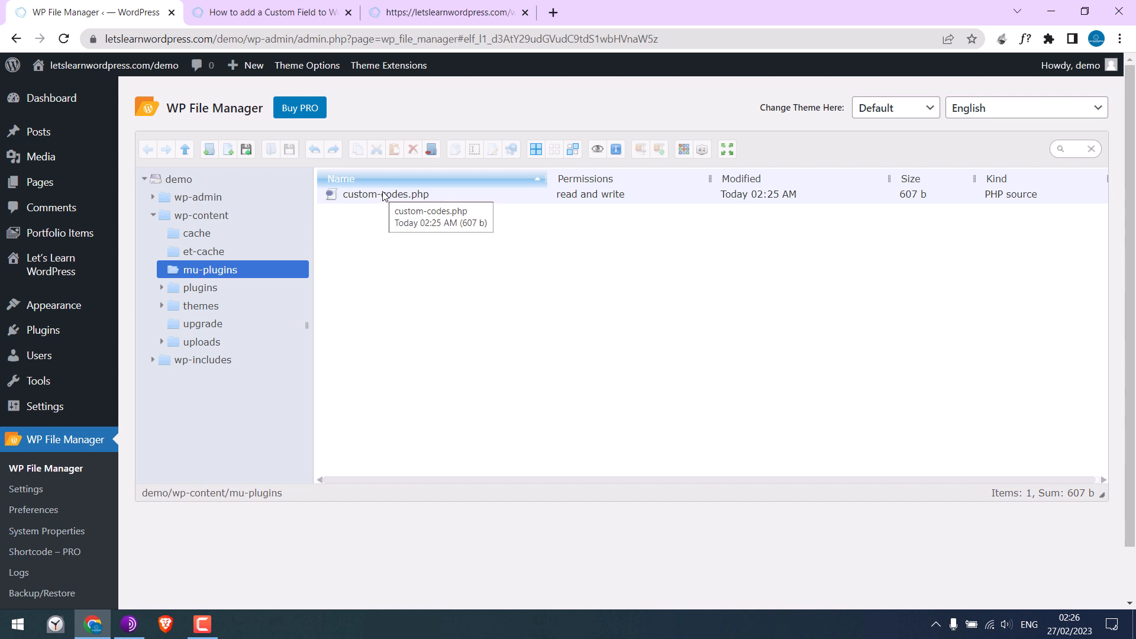
- Reopen custom-codes.php in the code editor and add stray characters '();;)' that break the code
right_click(385, 193)
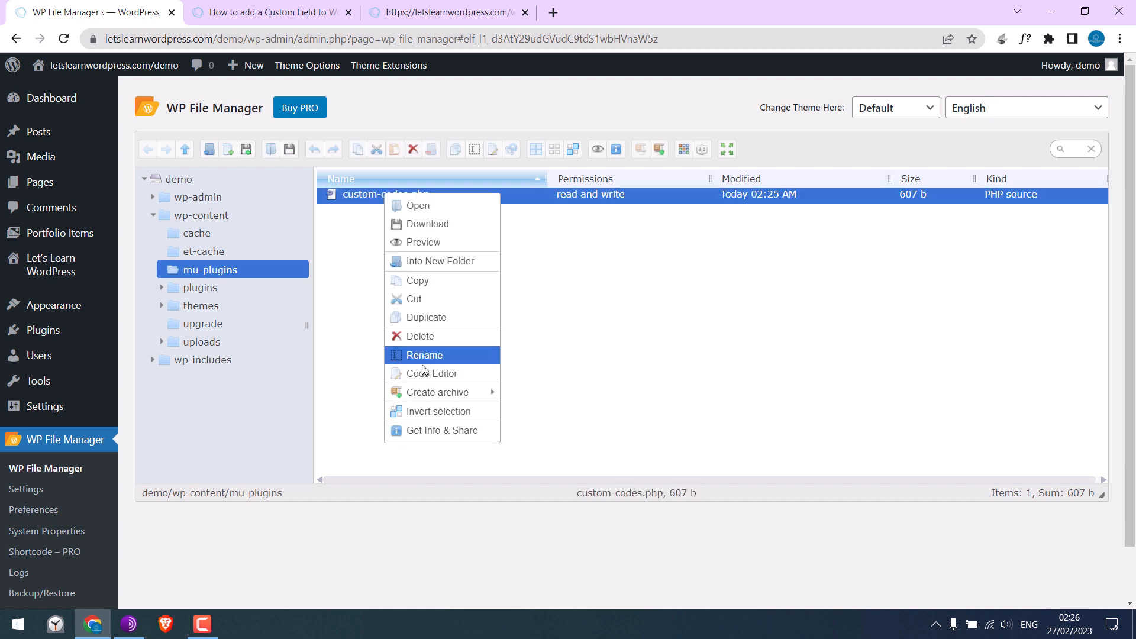
click(432, 373)
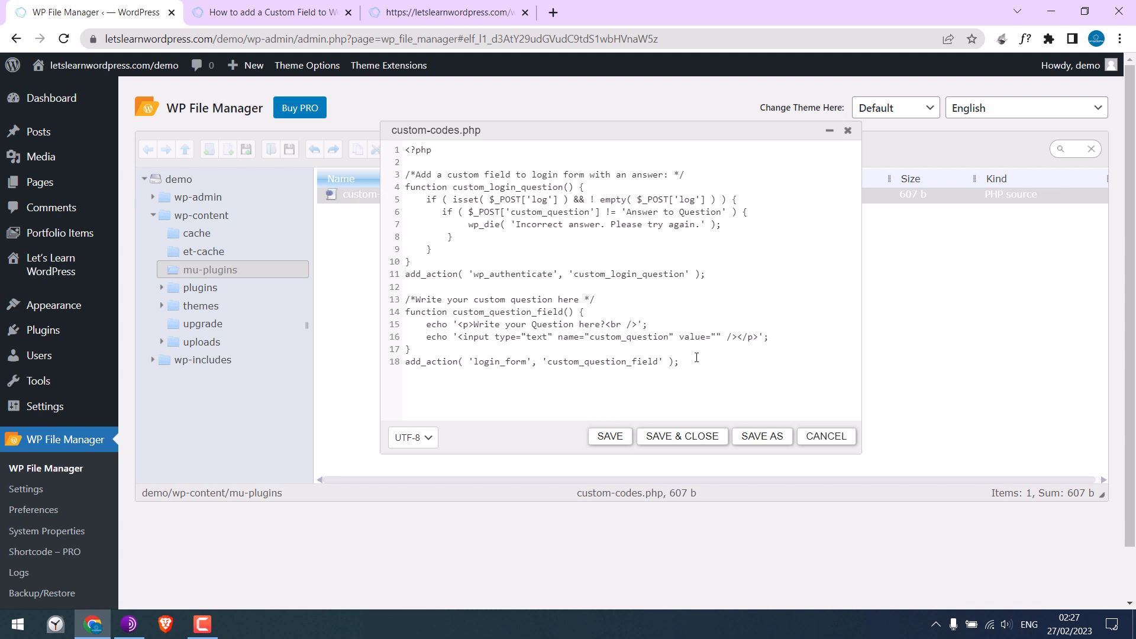
text(();;))
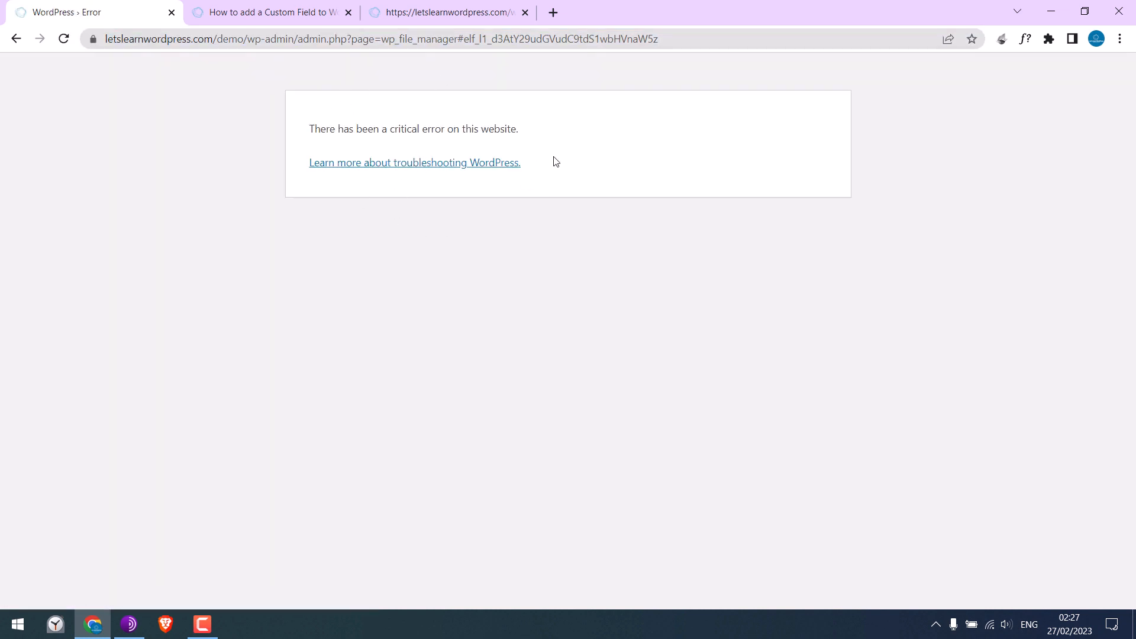
mouse_move(375, 259)
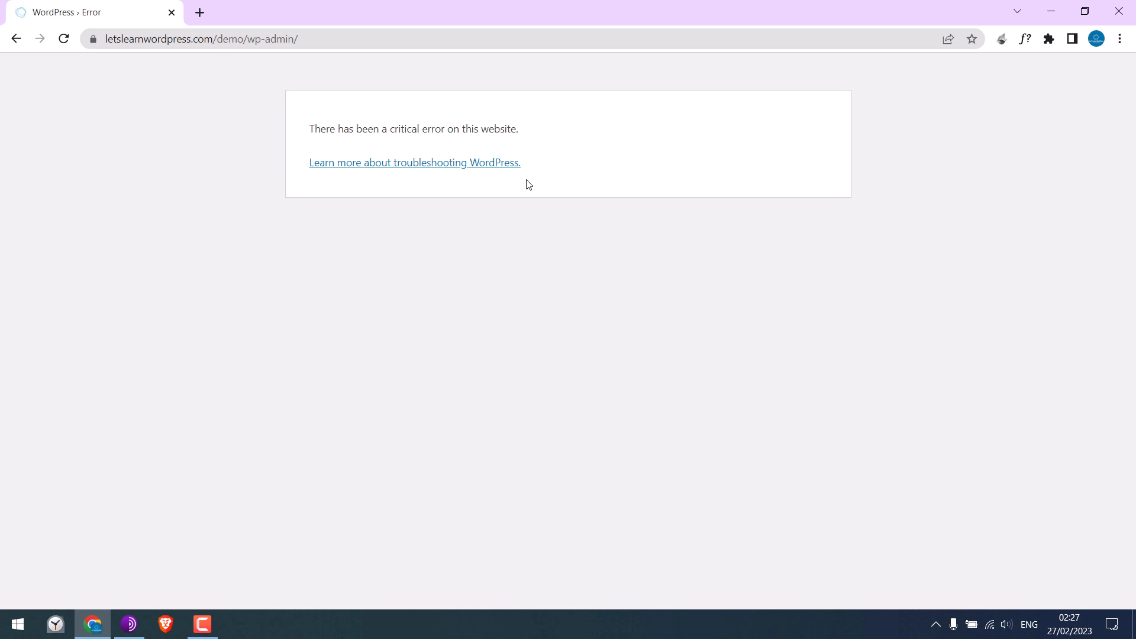
mouse_move(211, 8)
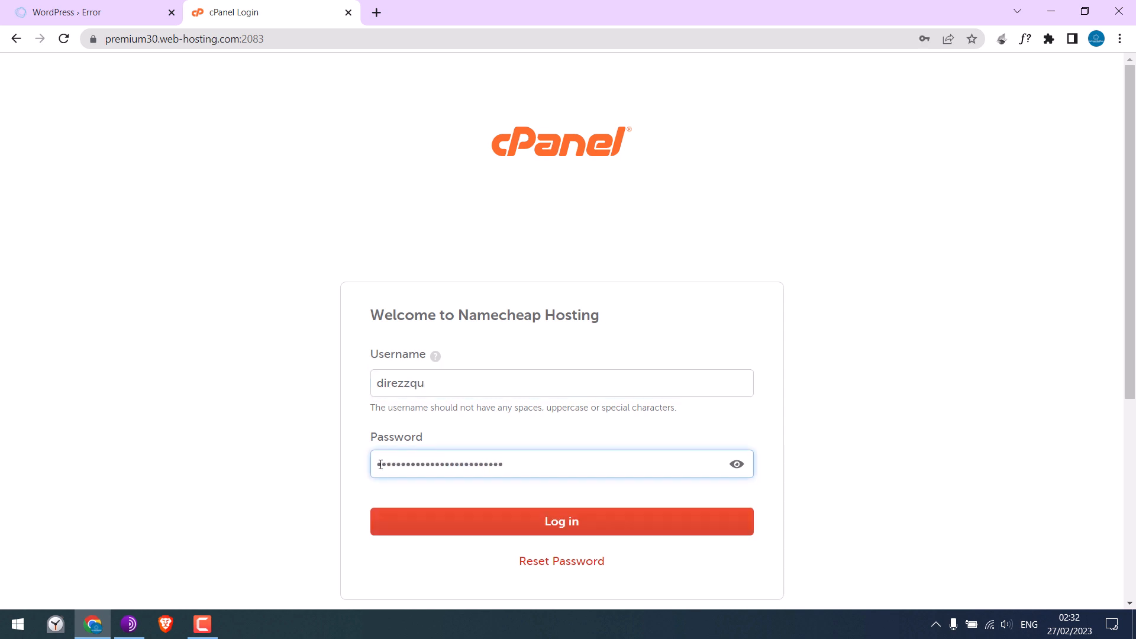
- Log in to cPanel and go to its File Manager
click(560, 521)
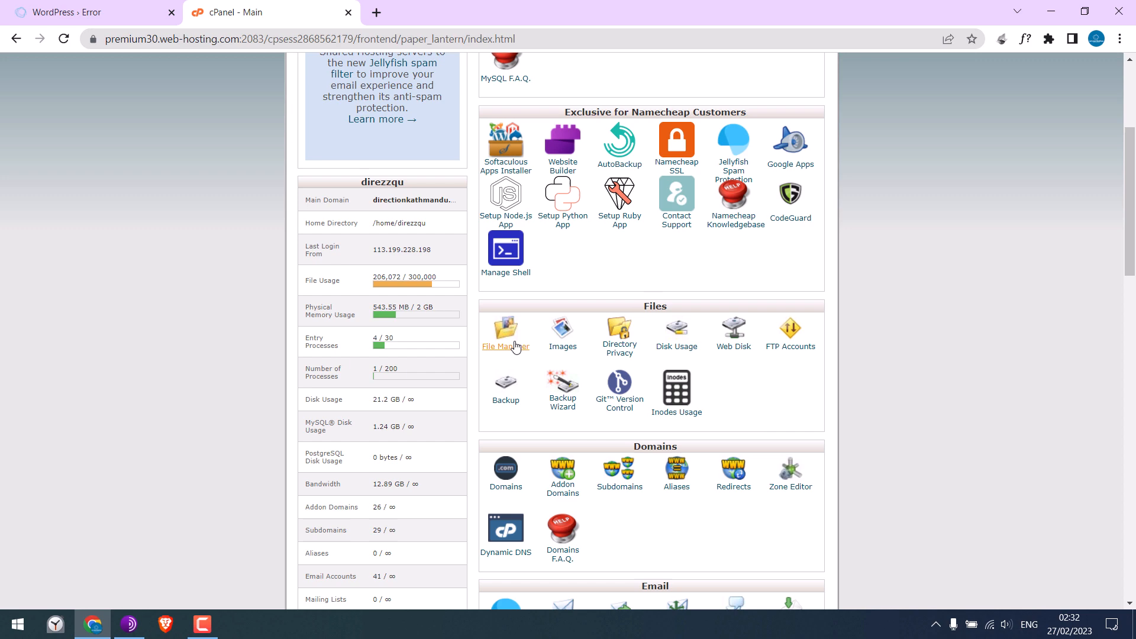
click(505, 333)
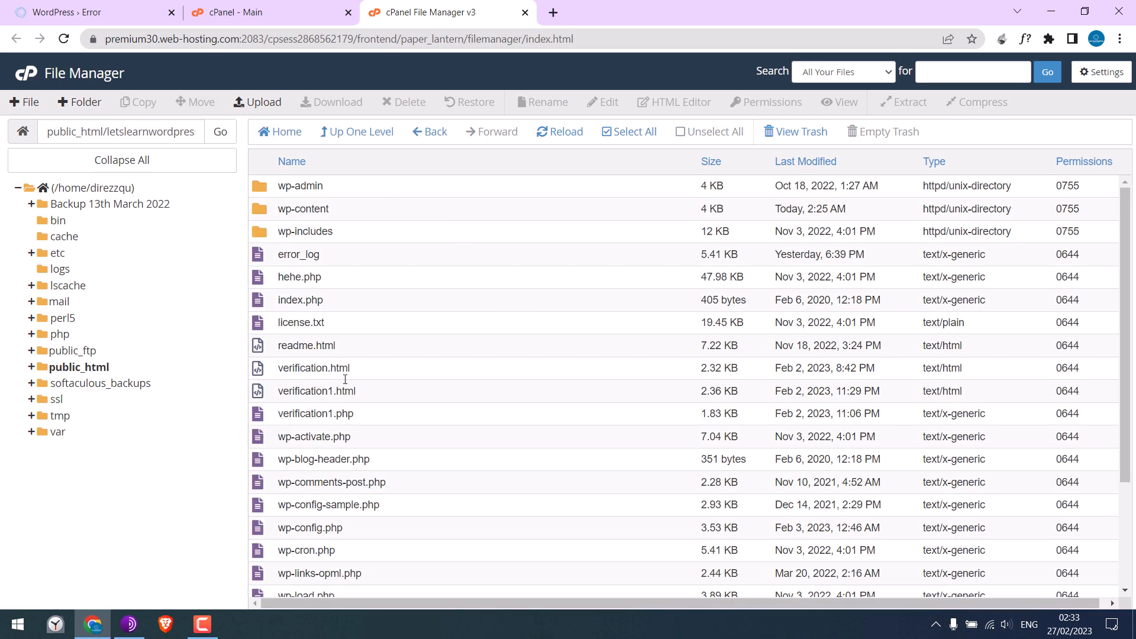
mouse_move(385, 479)
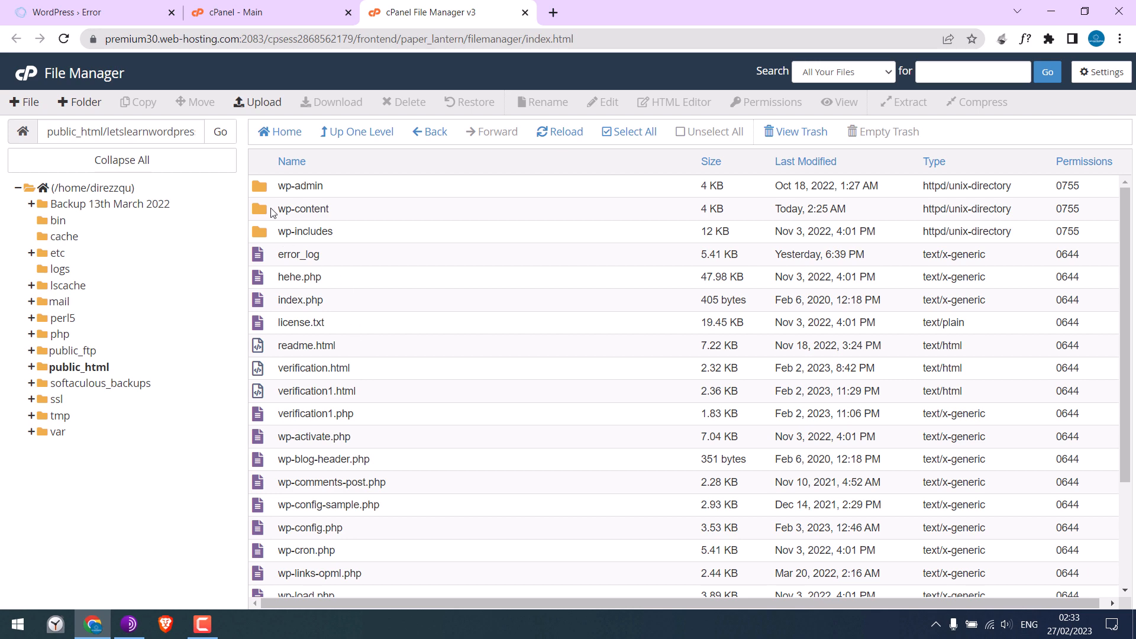
- Navigate into wp-content/mu-plugins and open custom-codes.php for editing in cPanel
double_click(302, 208)
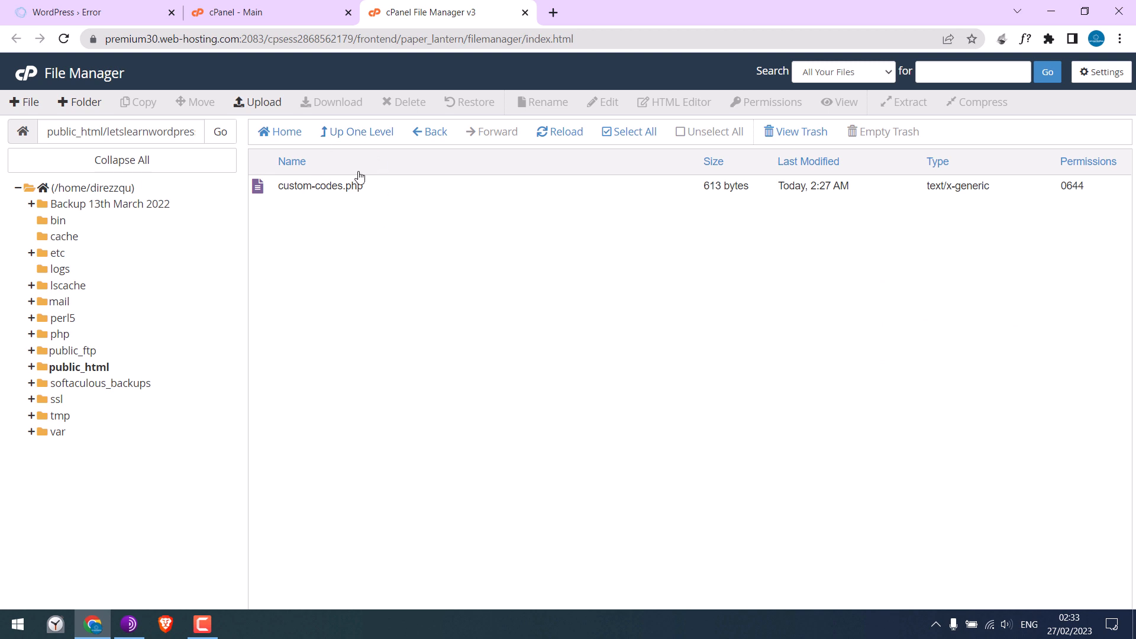
mouse_move(321, 186)
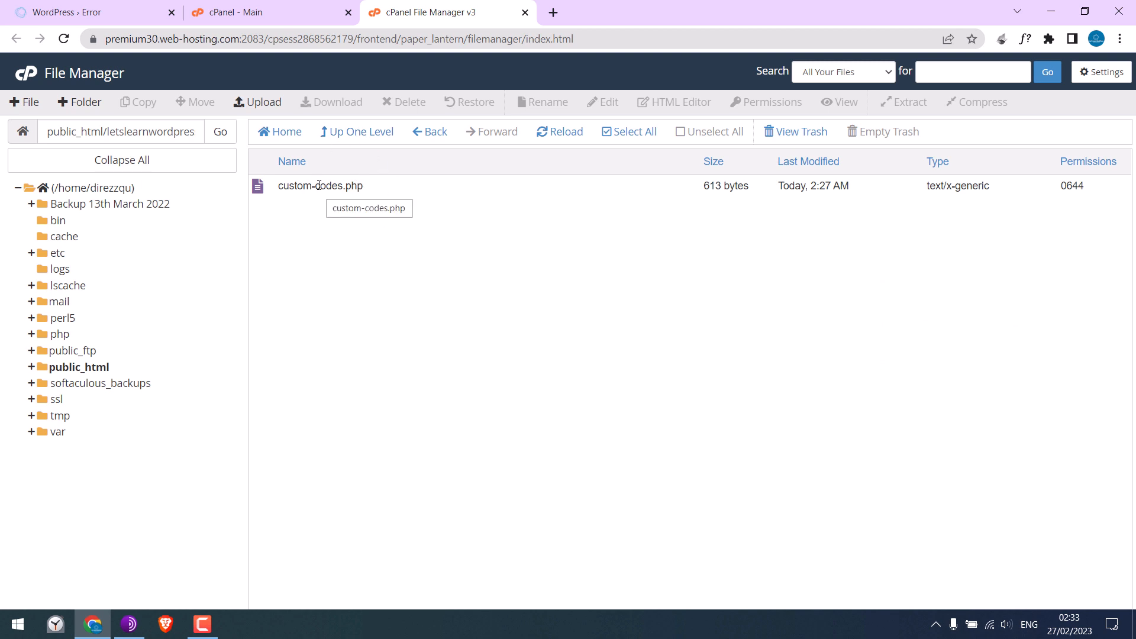
right_click(320, 186)
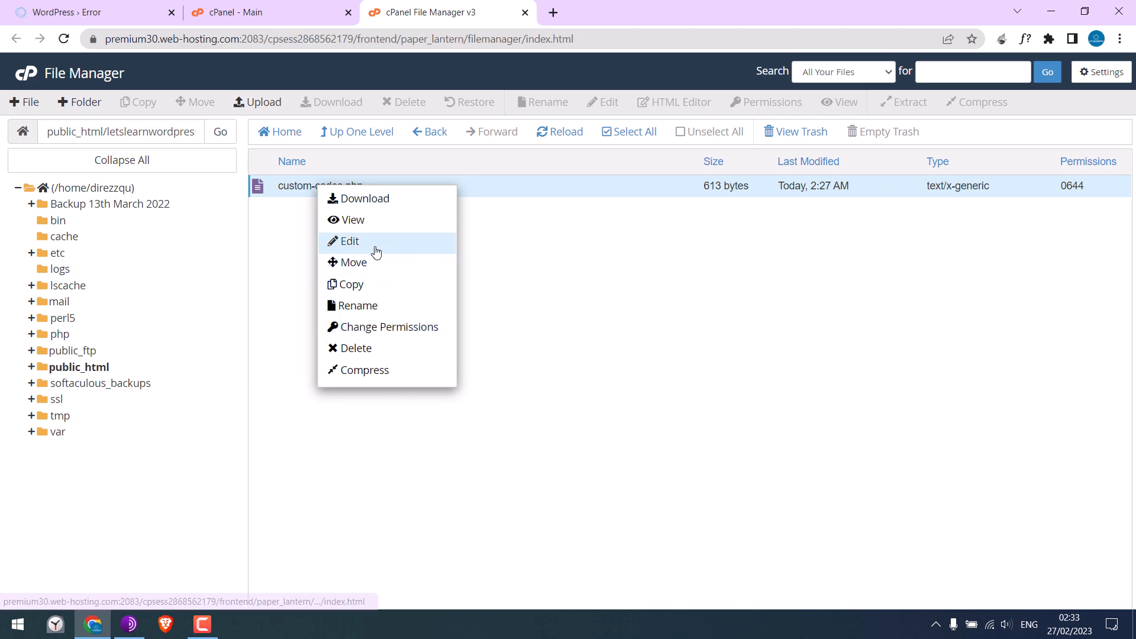
click(350, 242)
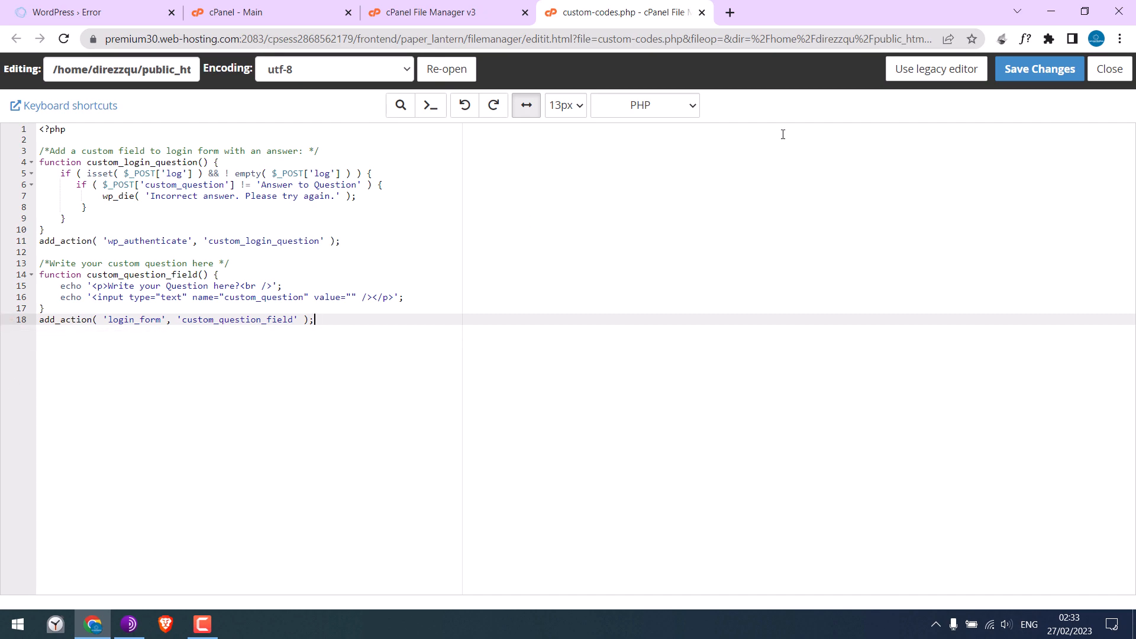
- Save the corrected custom-codes.php and return to the WordPress tab to confirm the dashboard loads
click(1038, 68)
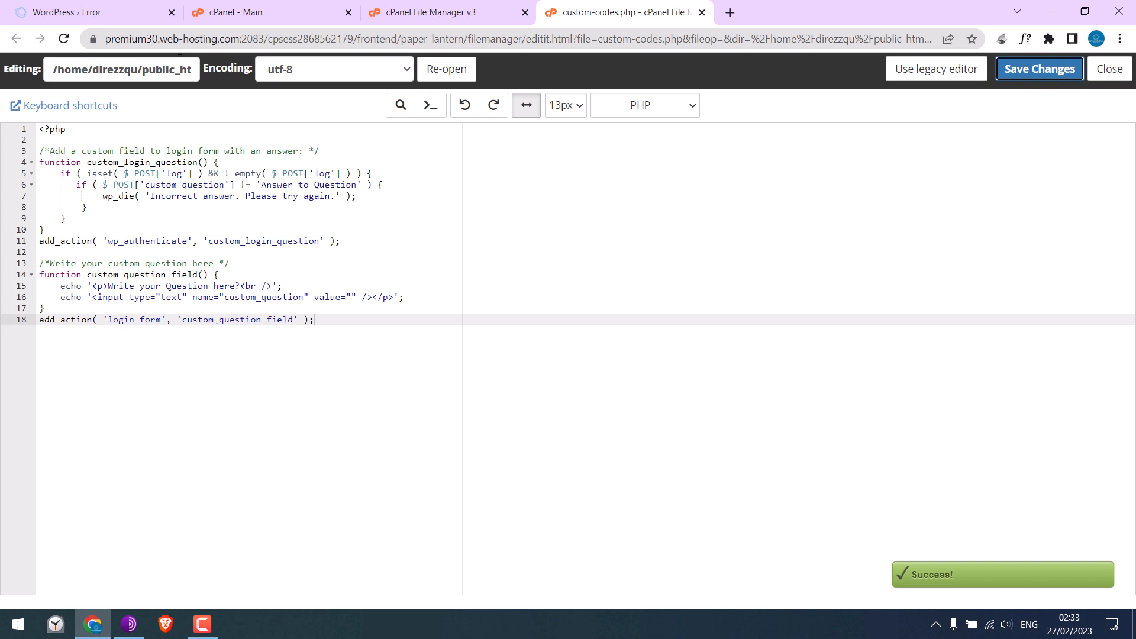
click(87, 12)
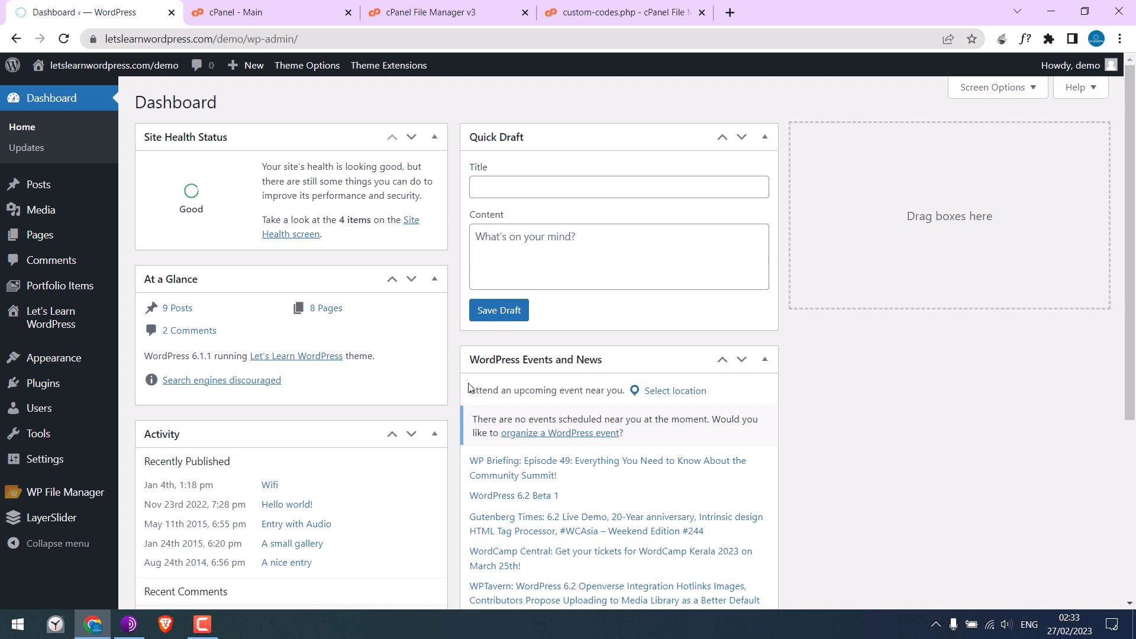
mouse_move(397, 269)
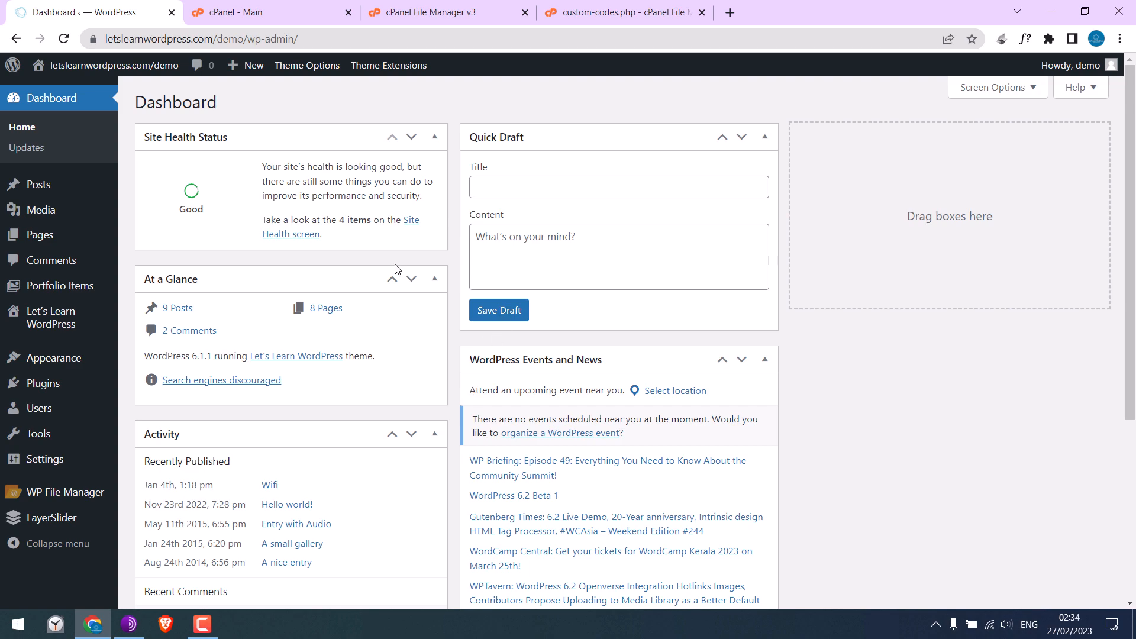